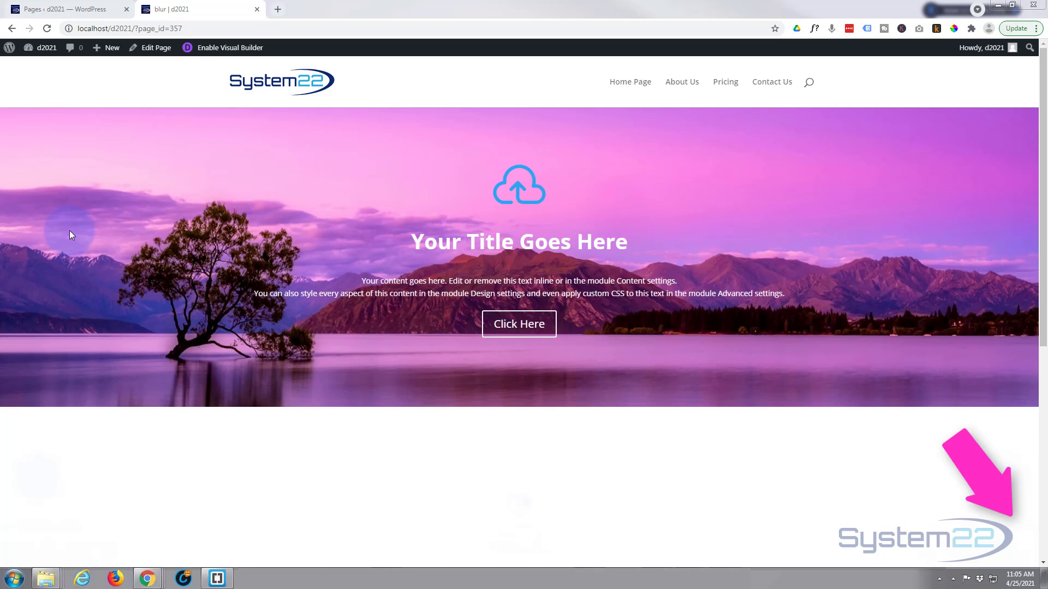
pyautogui.moveTo(108, 219)
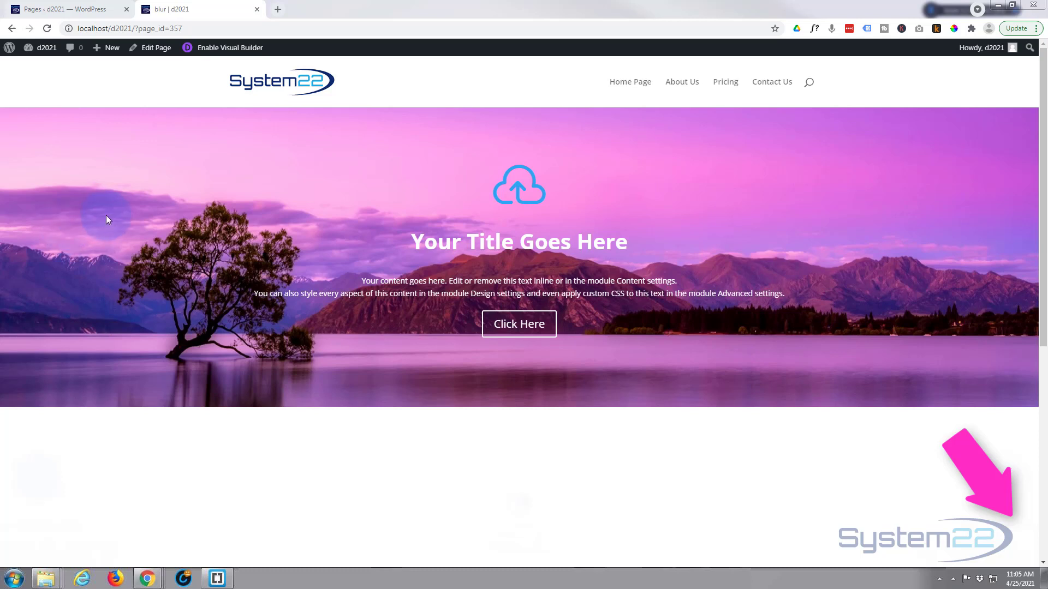
pyautogui.moveTo(117, 199)
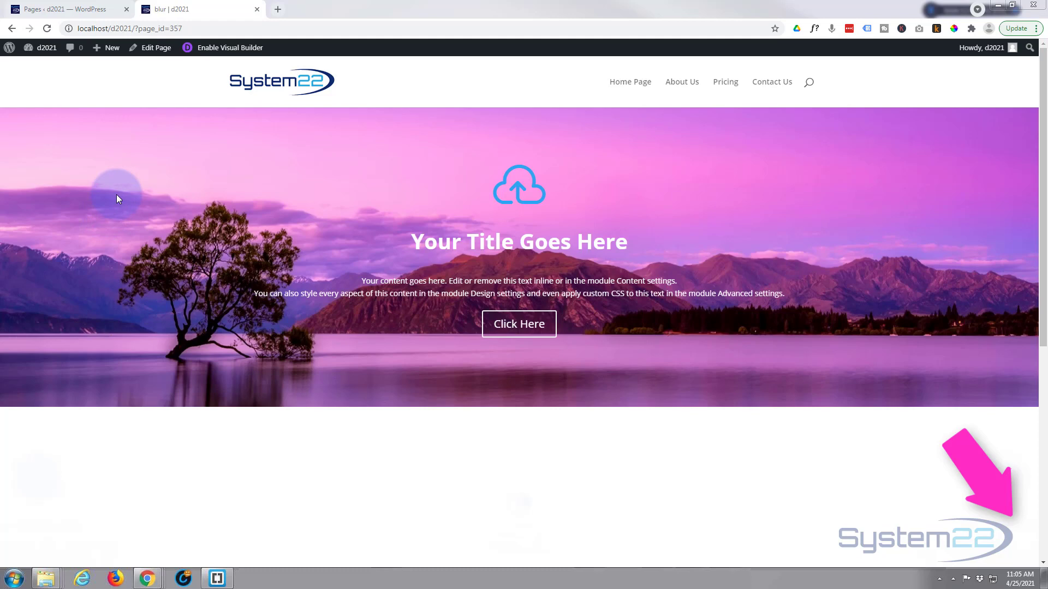
# Open the blur page in the Visual Builder and scroll down to the three-column blurb row.
pyautogui.scroll(-3)
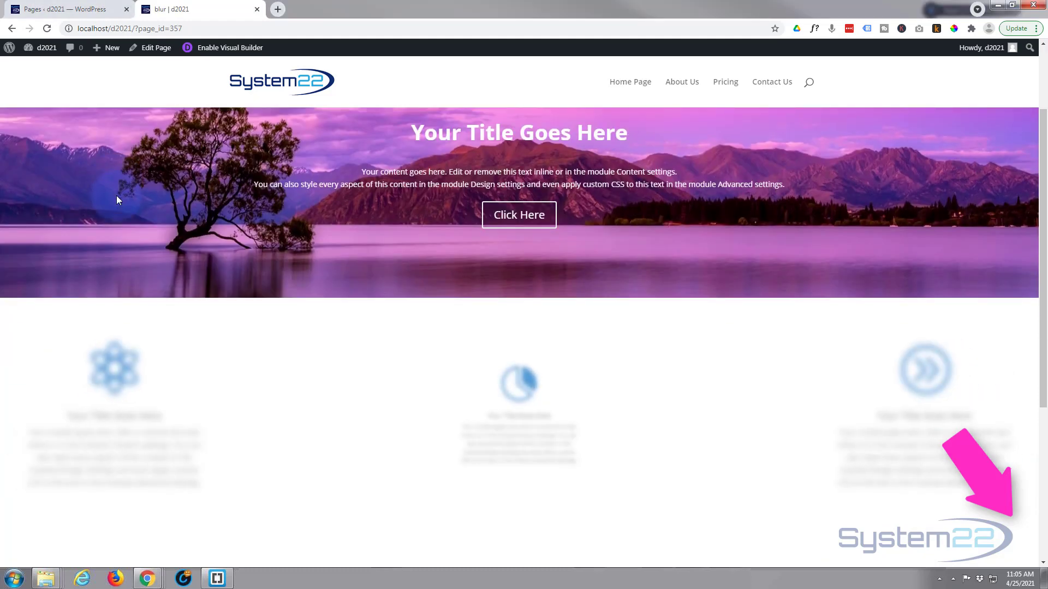
pyautogui.scroll(-3)
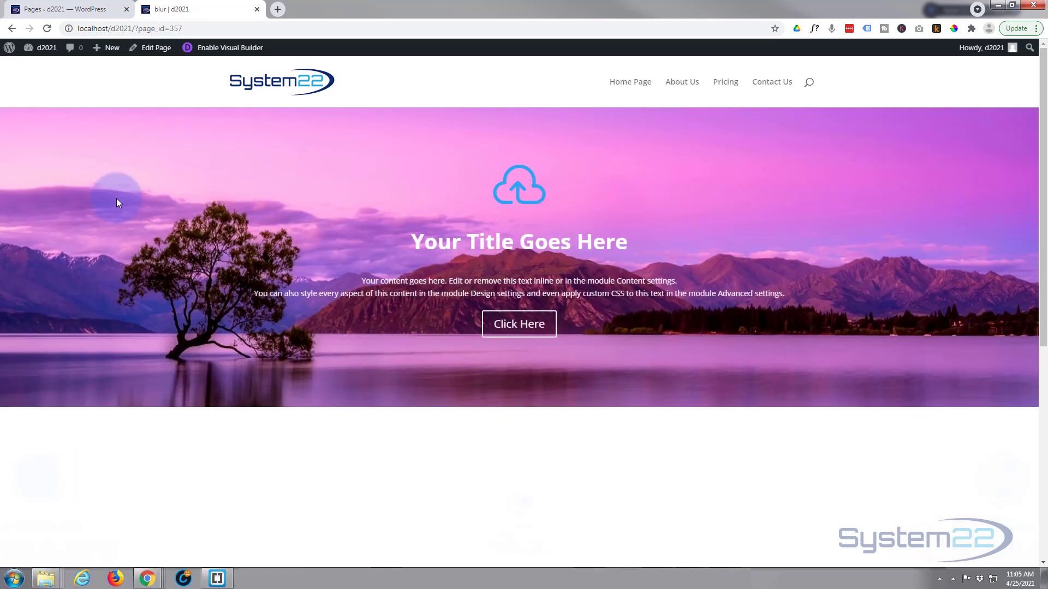
pyautogui.scroll(-3)
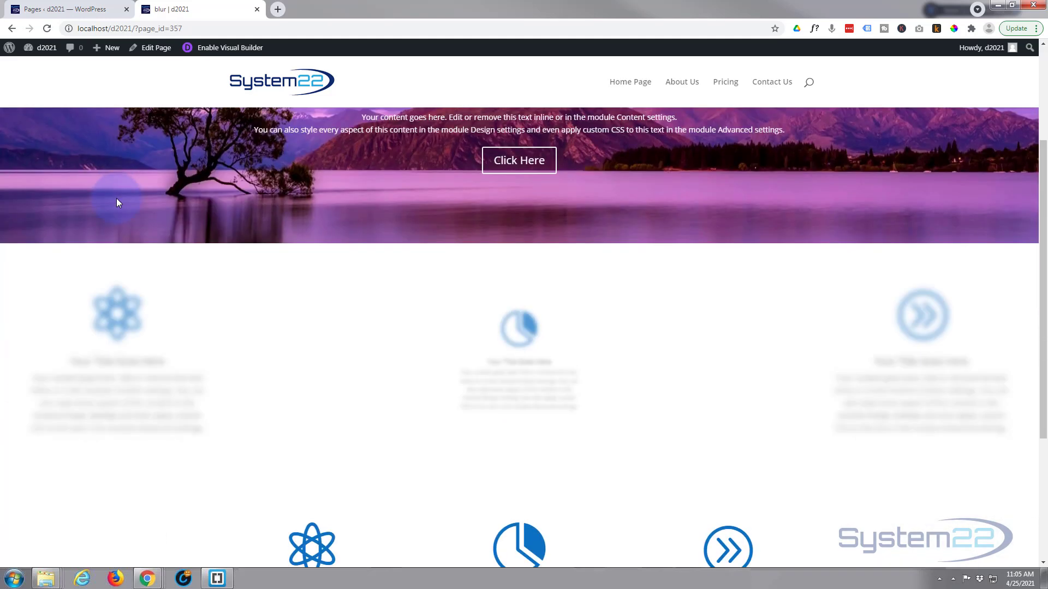
pyautogui.scroll(-3)
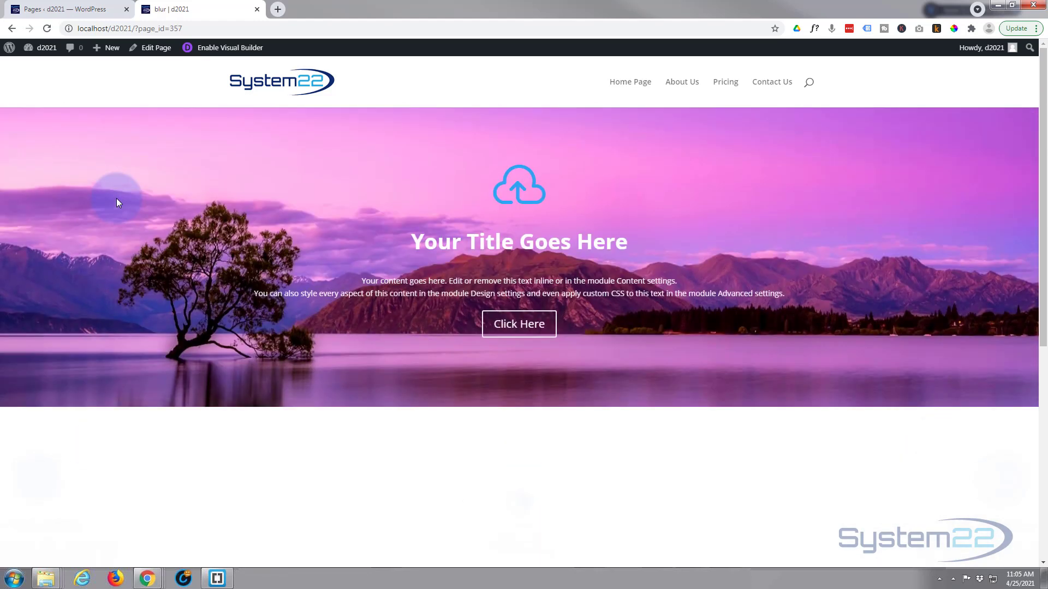
pyautogui.scroll(-3)
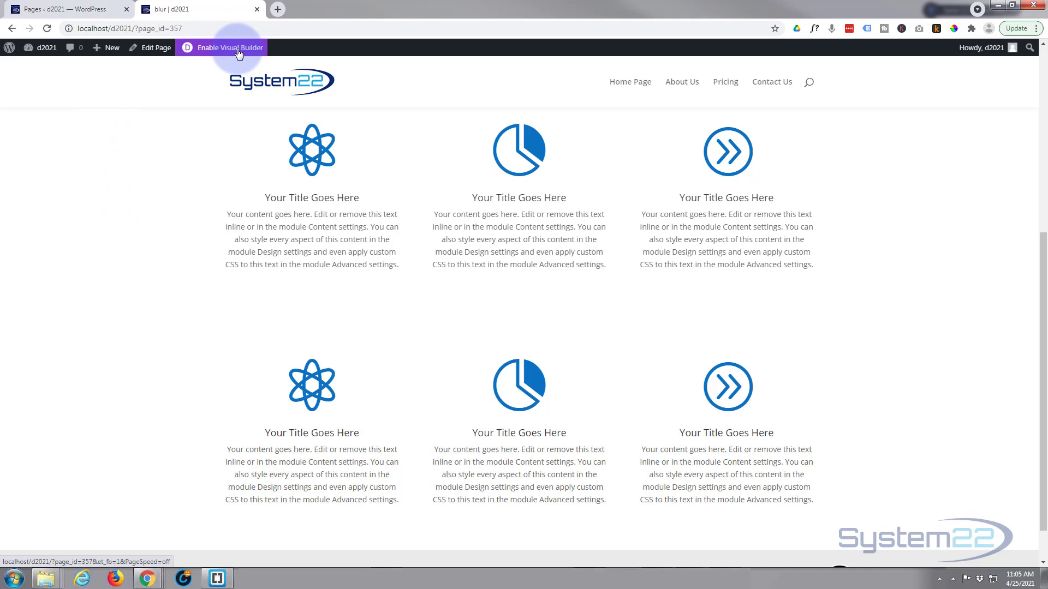
pyautogui.click(229, 47)
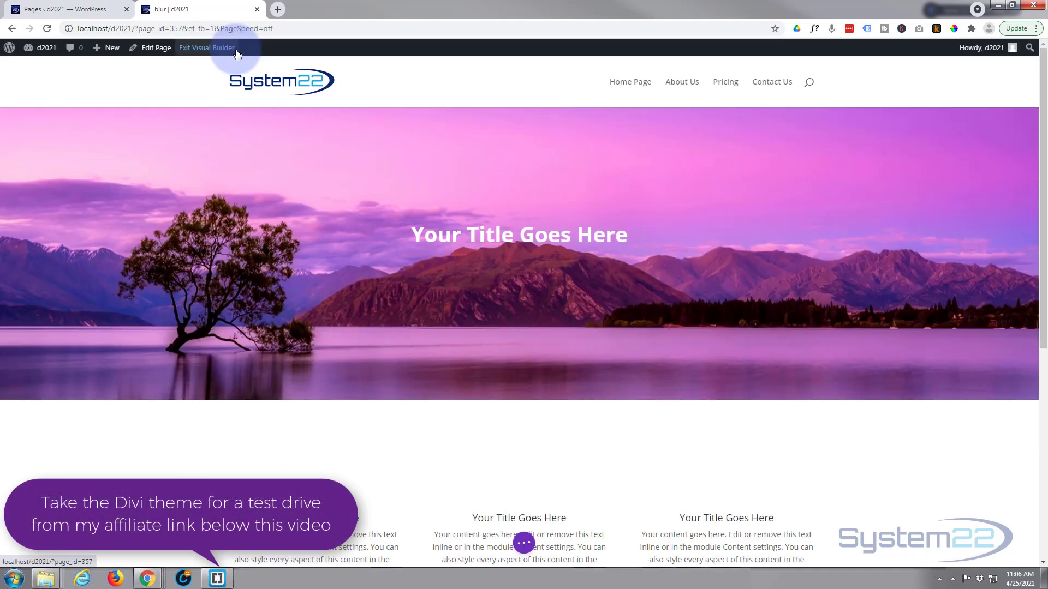
pyautogui.scroll(-3)
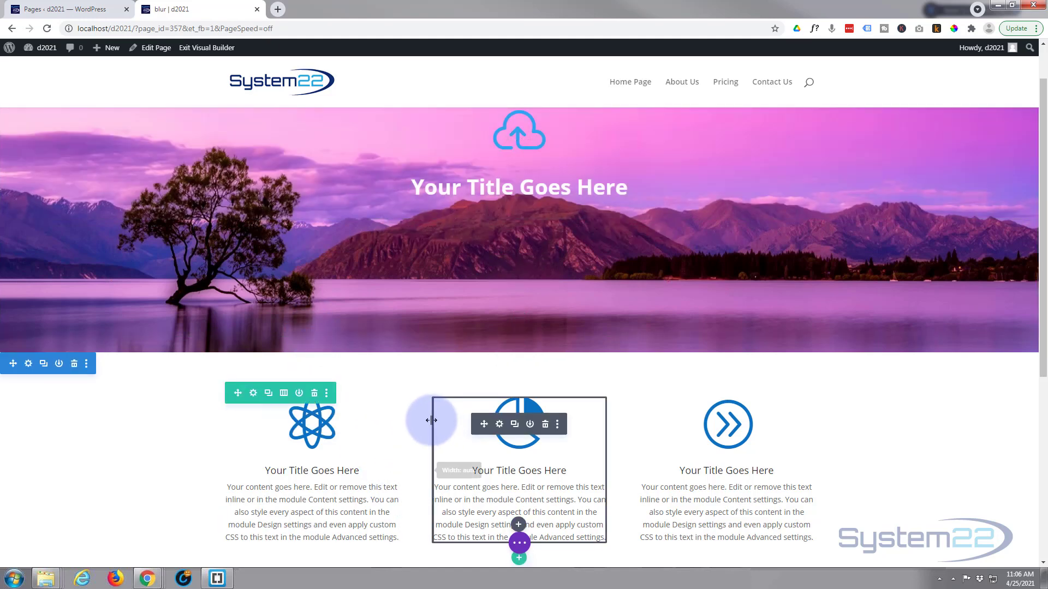
pyautogui.scroll(-3)
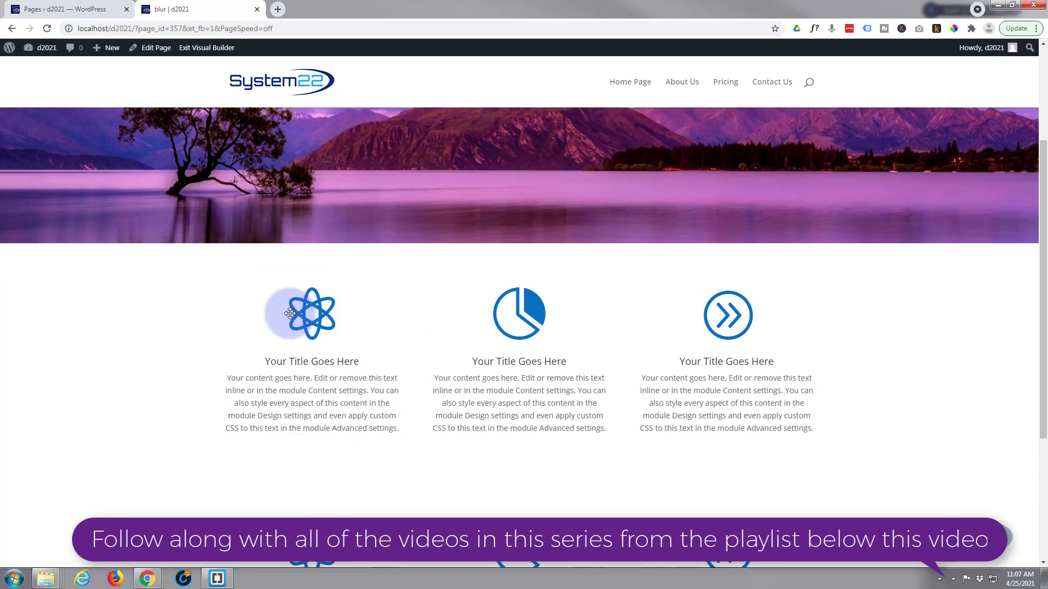
# Enable horizontal scroll motion on the left blurb with a starting offset of -6.5.
pyautogui.click(300, 313)
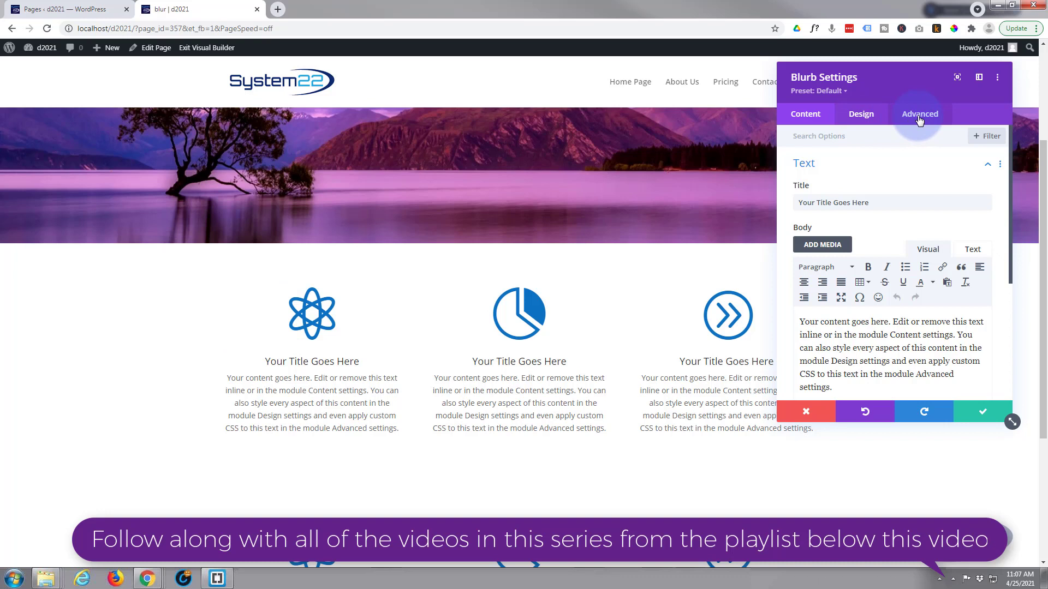
pyautogui.click(919, 113)
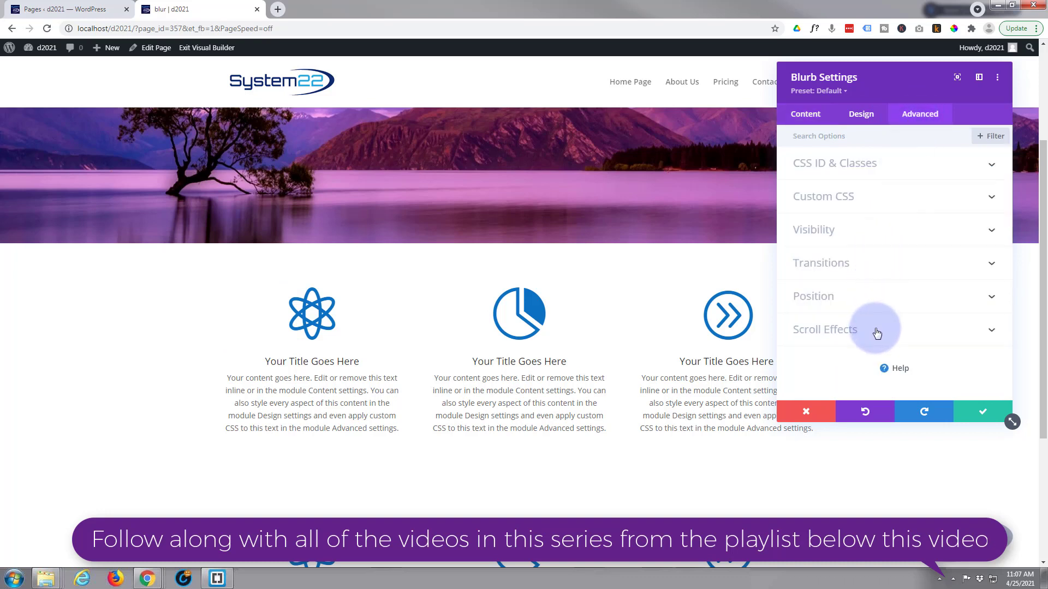
pyautogui.click(824, 329)
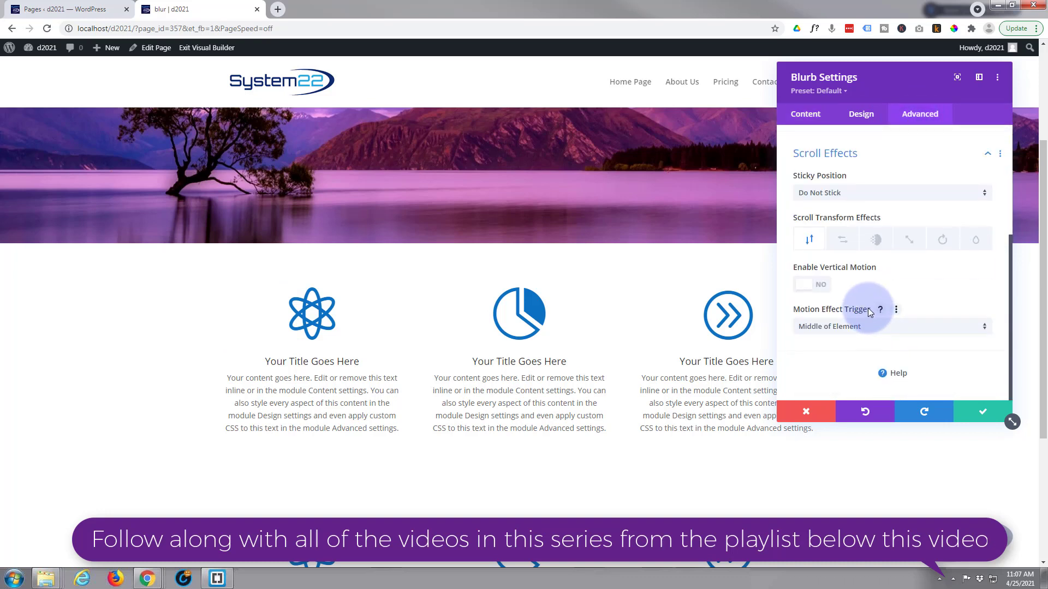
pyautogui.moveTo(809, 239)
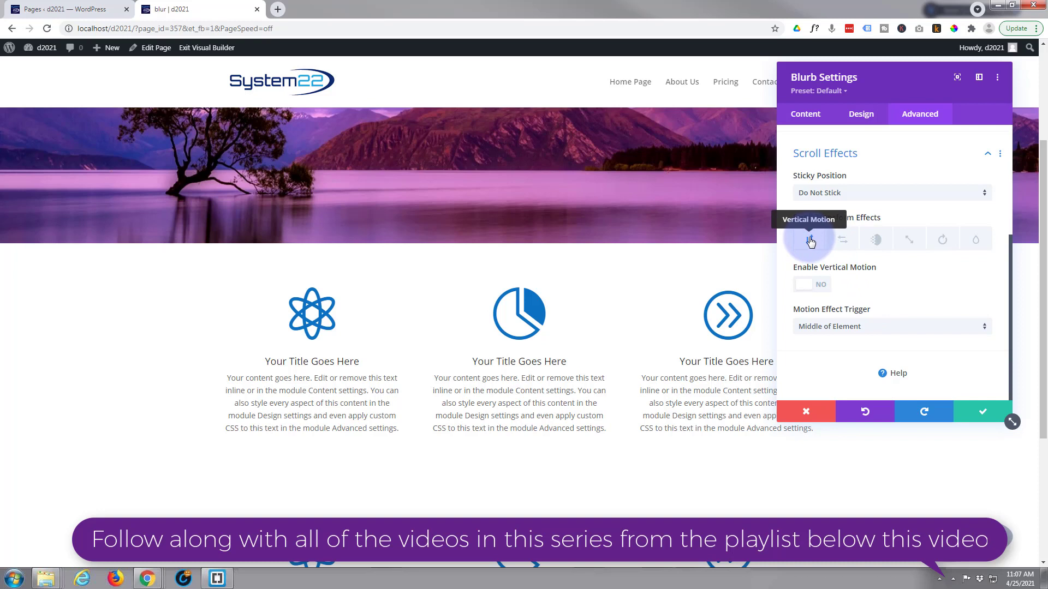
pyautogui.moveTo(843, 239)
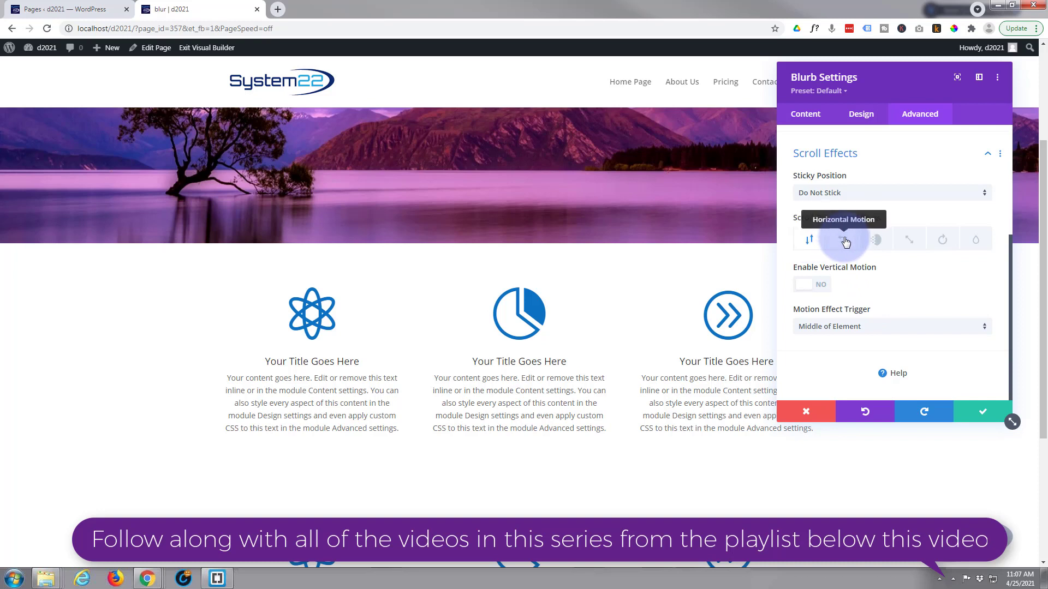
pyautogui.click(842, 239)
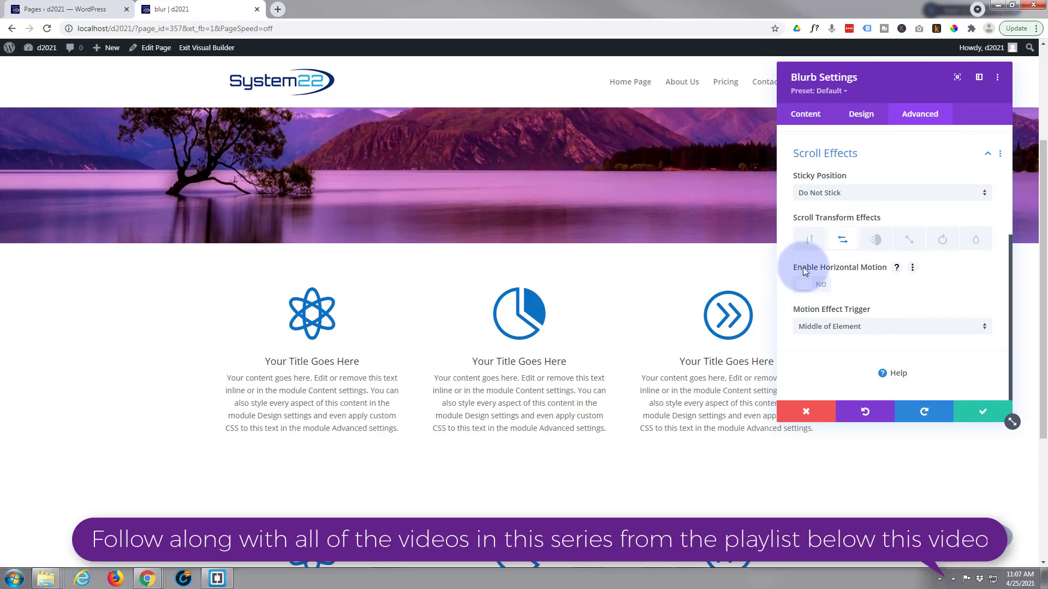
pyautogui.click(810, 284)
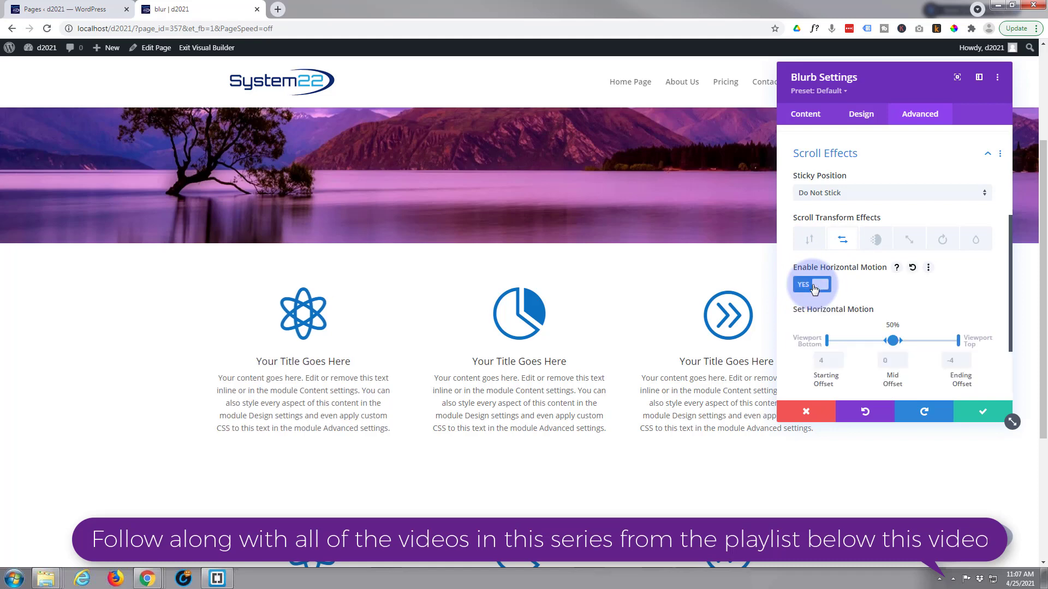
pyautogui.click(810, 284)
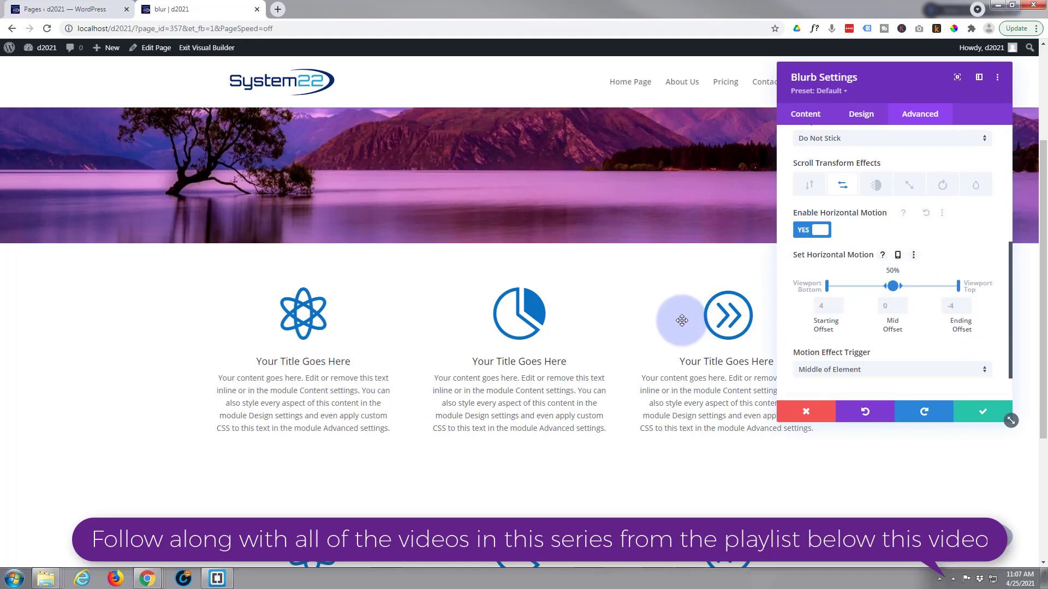
pyautogui.scroll(-3)
pyautogui.write('-5')
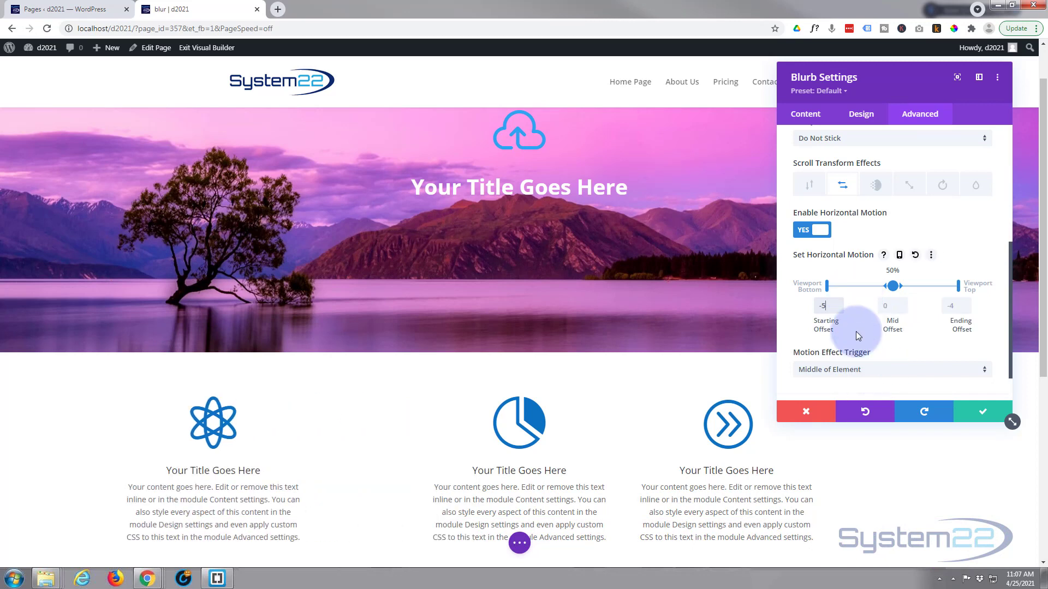
pyautogui.click(840, 302)
pyautogui.write('-6.5')
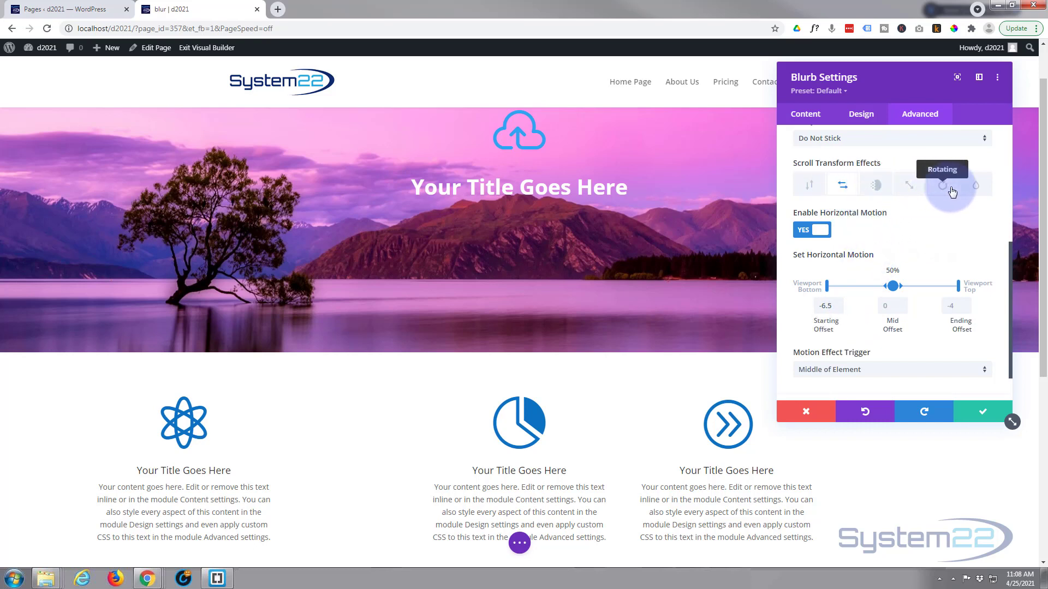
# Turn on the blur scroll effect for the left blurb with a 20px starting blur.
pyautogui.click(975, 238)
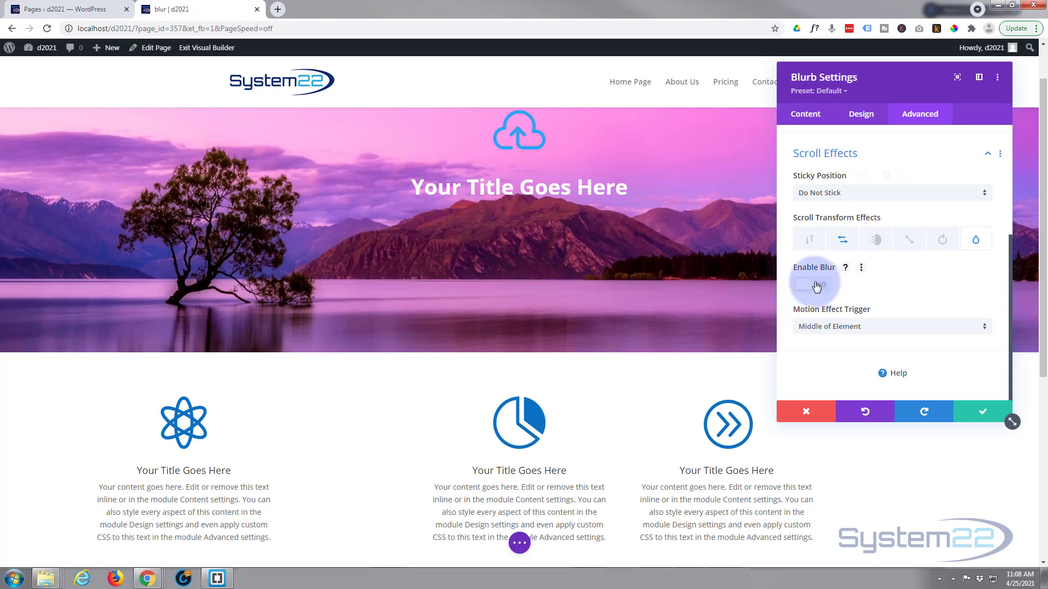
pyautogui.click(811, 284)
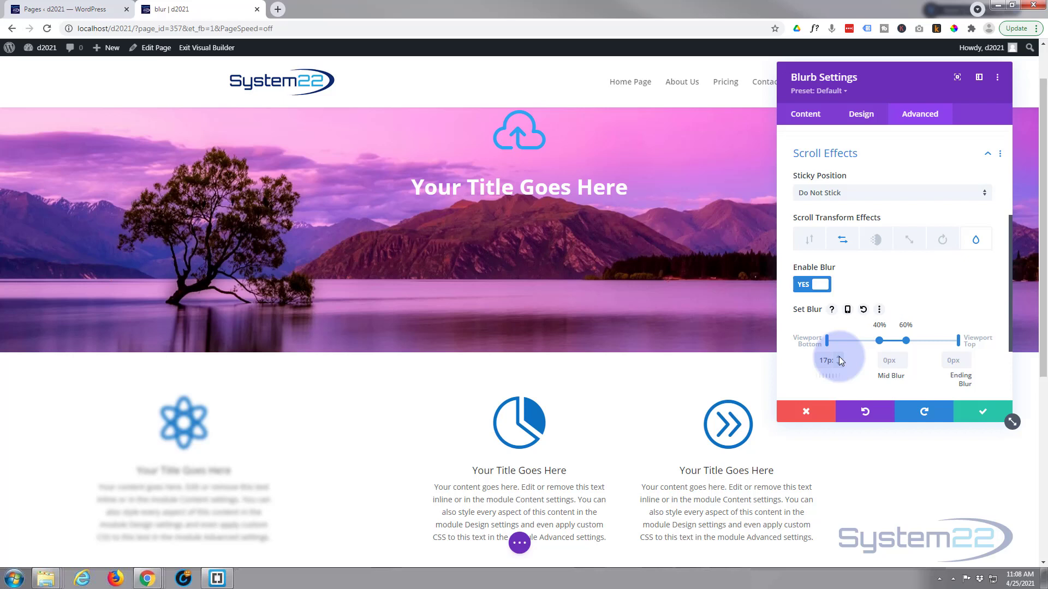
pyautogui.moveTo(836, 361); pyautogui.dragTo(842, 360)
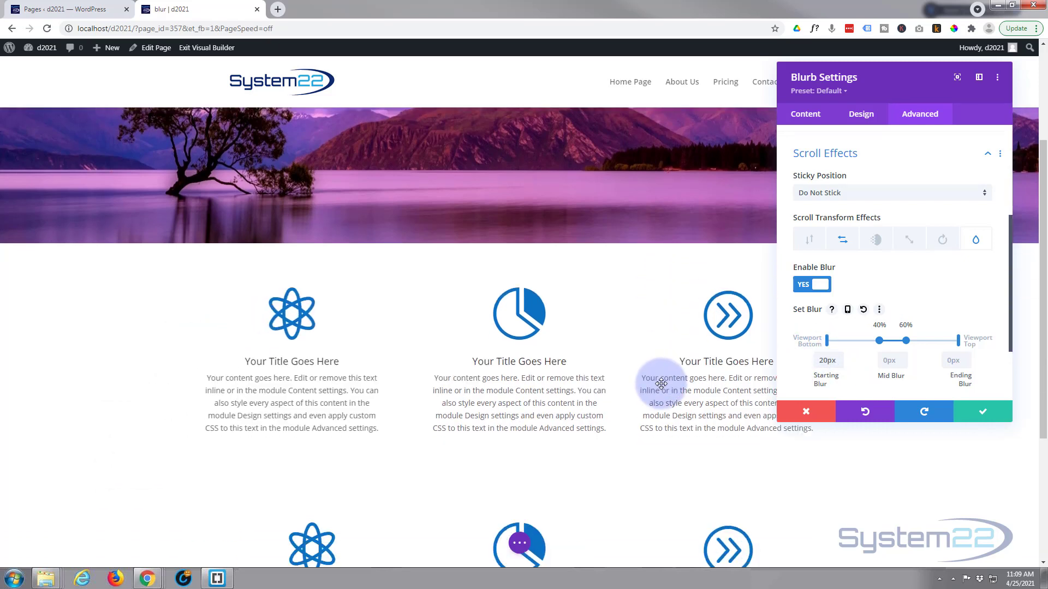
pyautogui.scroll(-3)
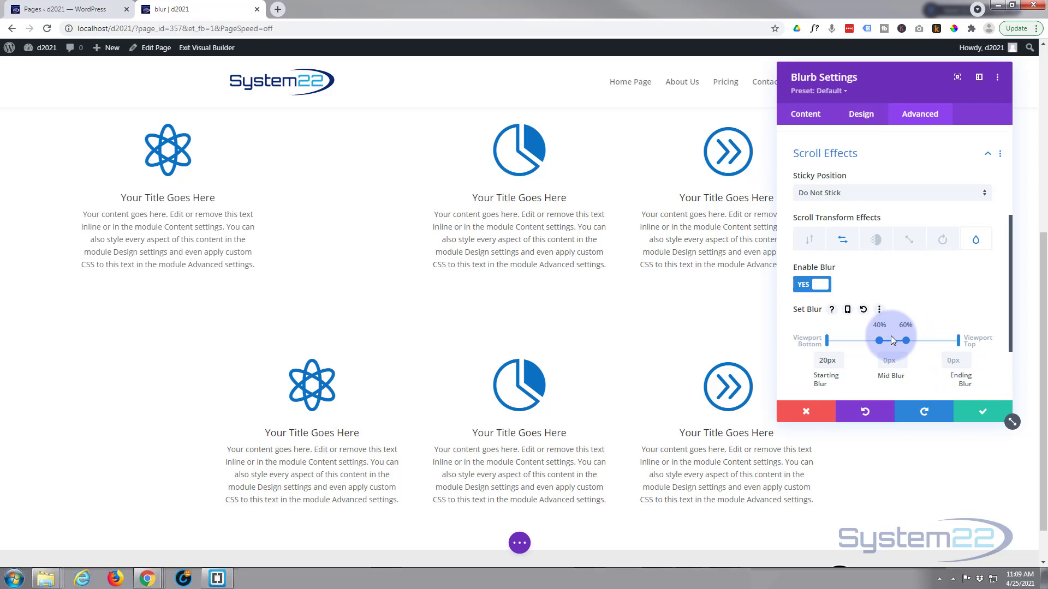
# Merge the mid blur stages so the blurb is fully sharp from 70% of the viewport.
pyautogui.moveTo(899, 340); pyautogui.dragTo(878, 340)
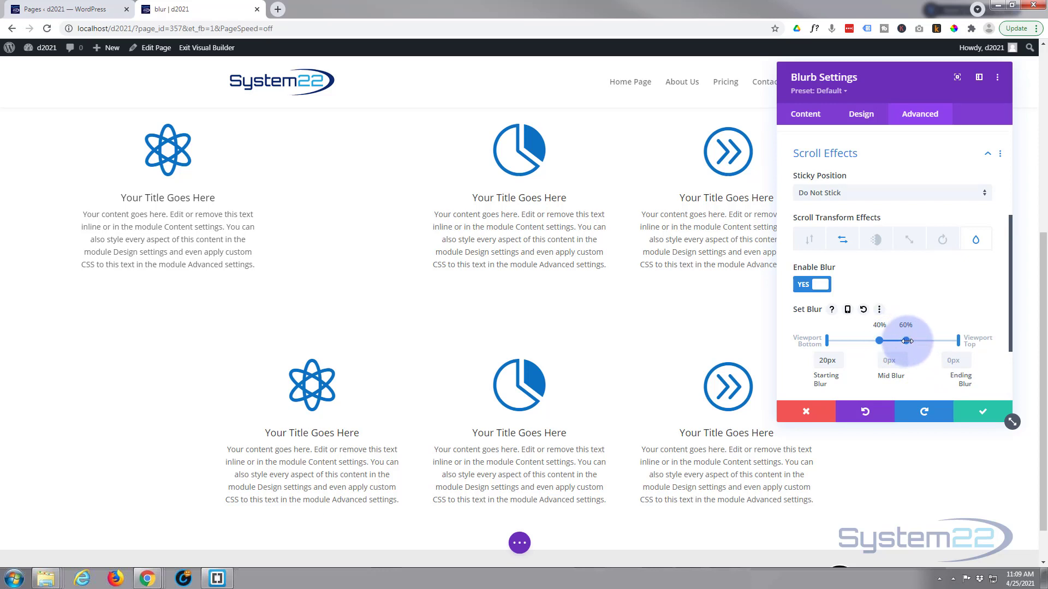
pyautogui.moveTo(907, 340); pyautogui.dragTo(878, 340)
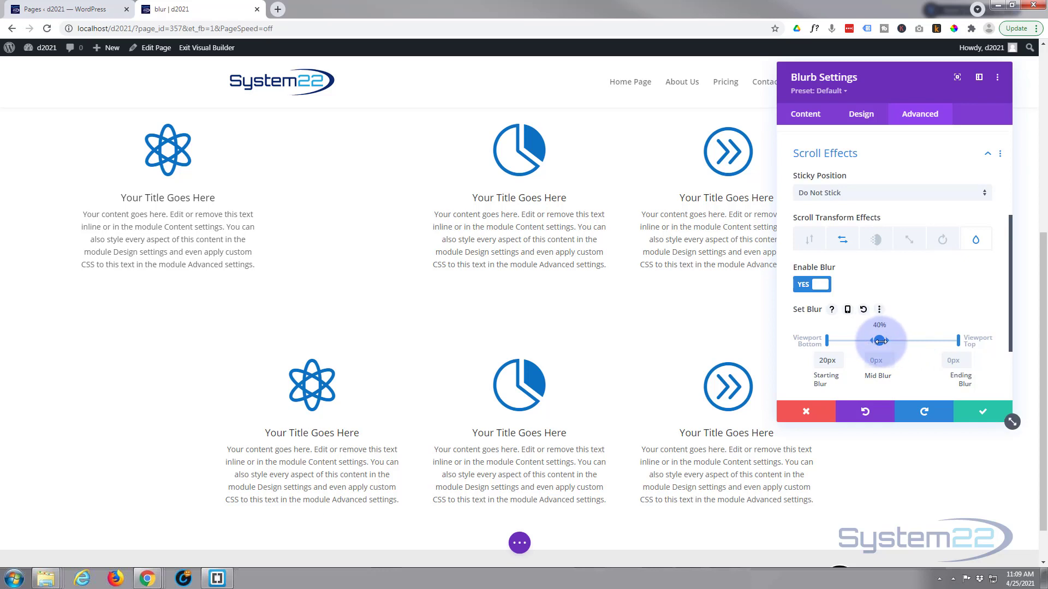
pyautogui.moveTo(881, 340); pyautogui.dragTo(915, 339)
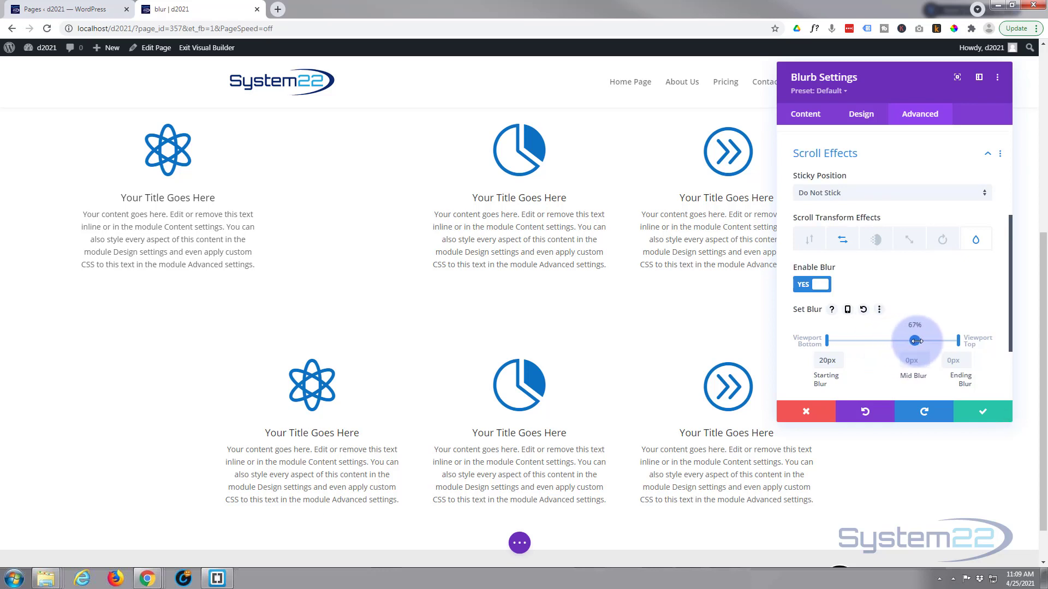
pyautogui.moveTo(916, 340); pyautogui.dragTo(921, 340)
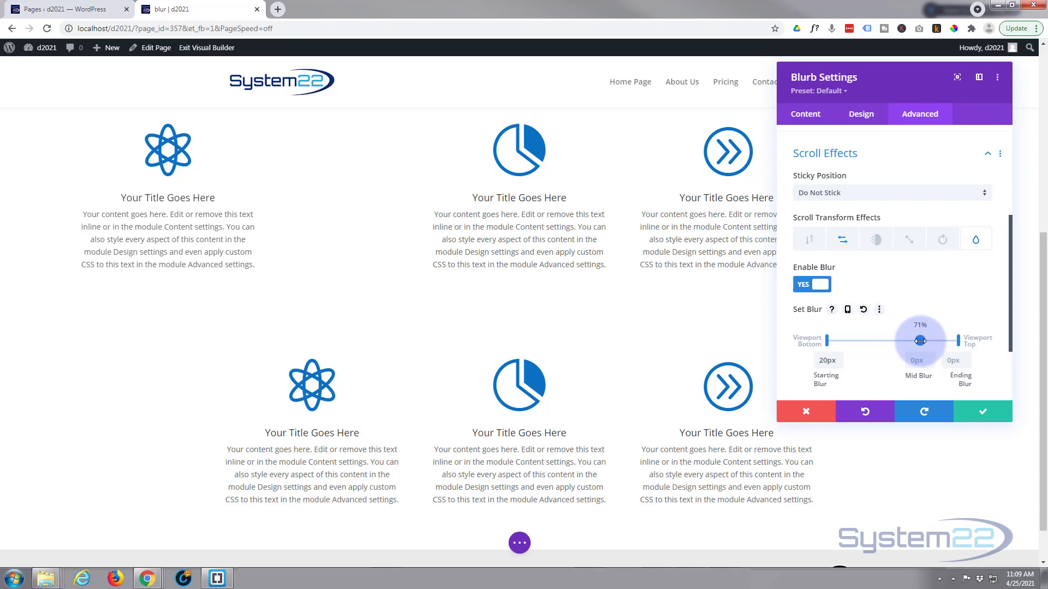
pyautogui.moveTo(920, 340); pyautogui.dragTo(918, 339)
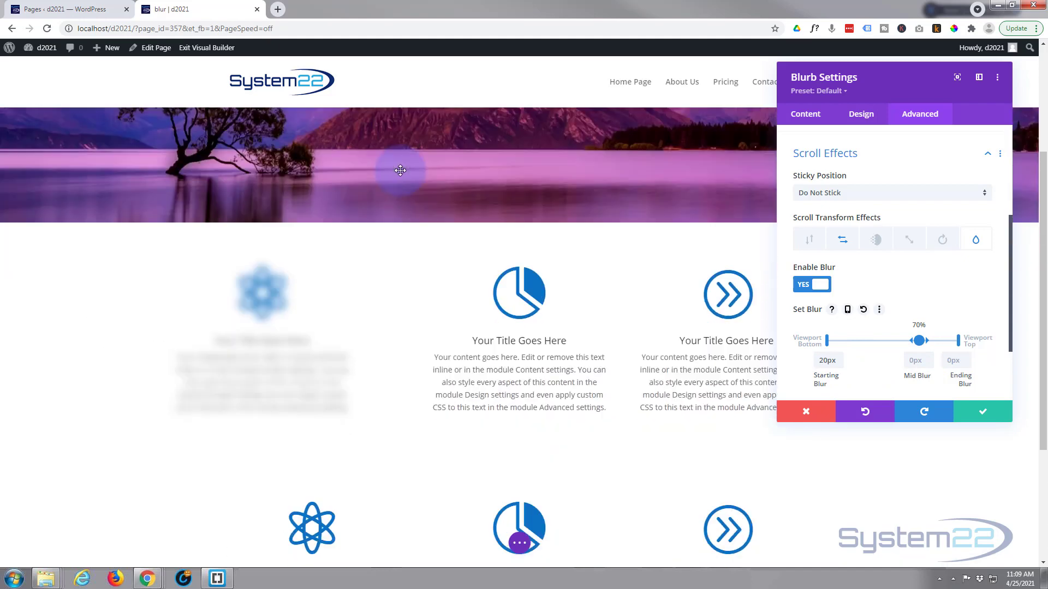
pyautogui.scroll(-3)
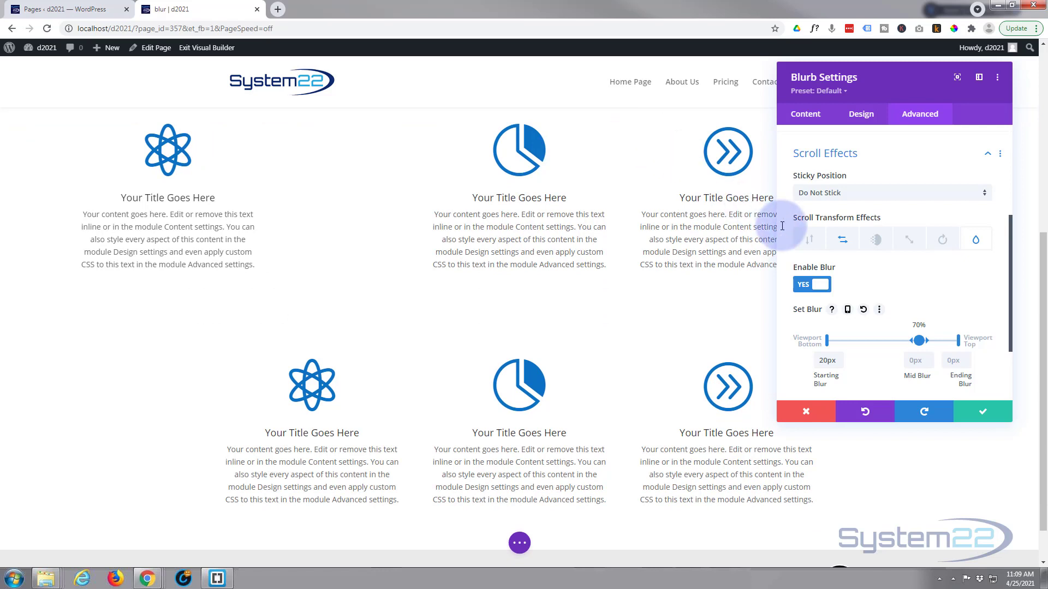
# Make horizontal motion settle at 0 offset from 70%, preview by scrolling, and save the blurb.
pyautogui.click(842, 238)
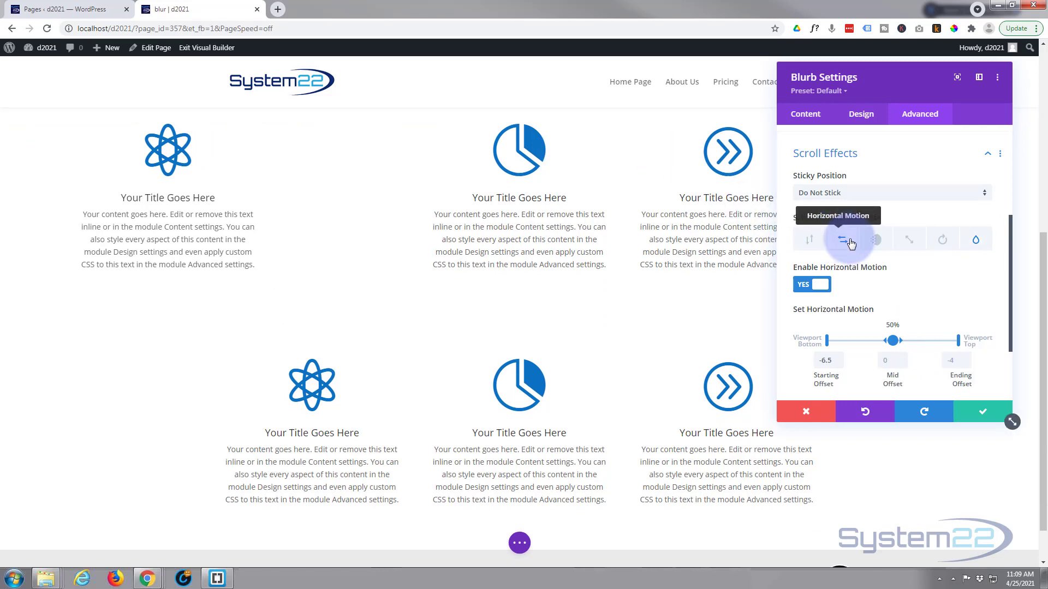
pyautogui.moveTo(858, 273)
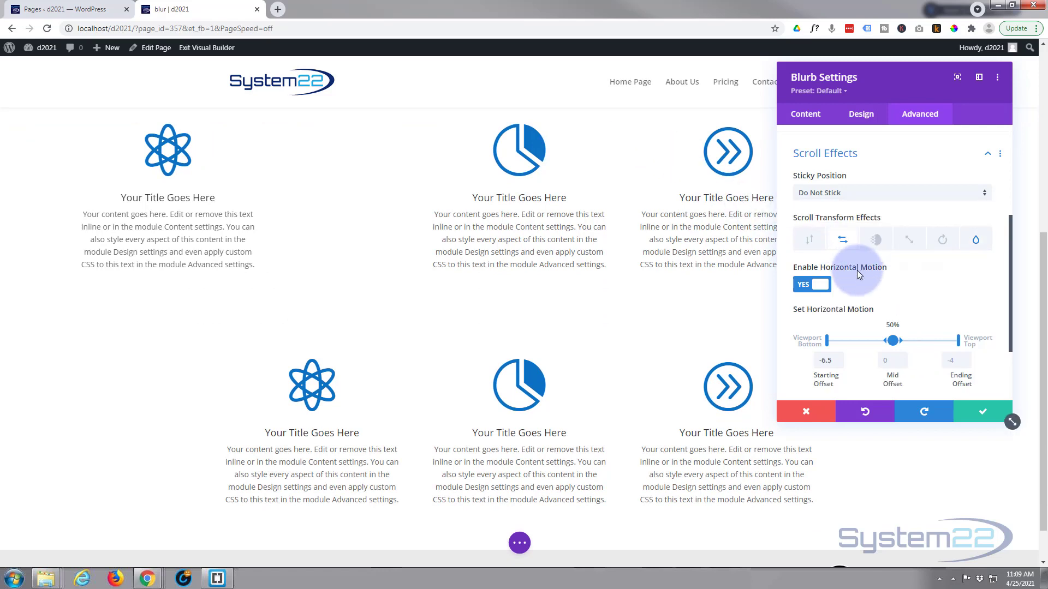
pyautogui.scroll(-3)
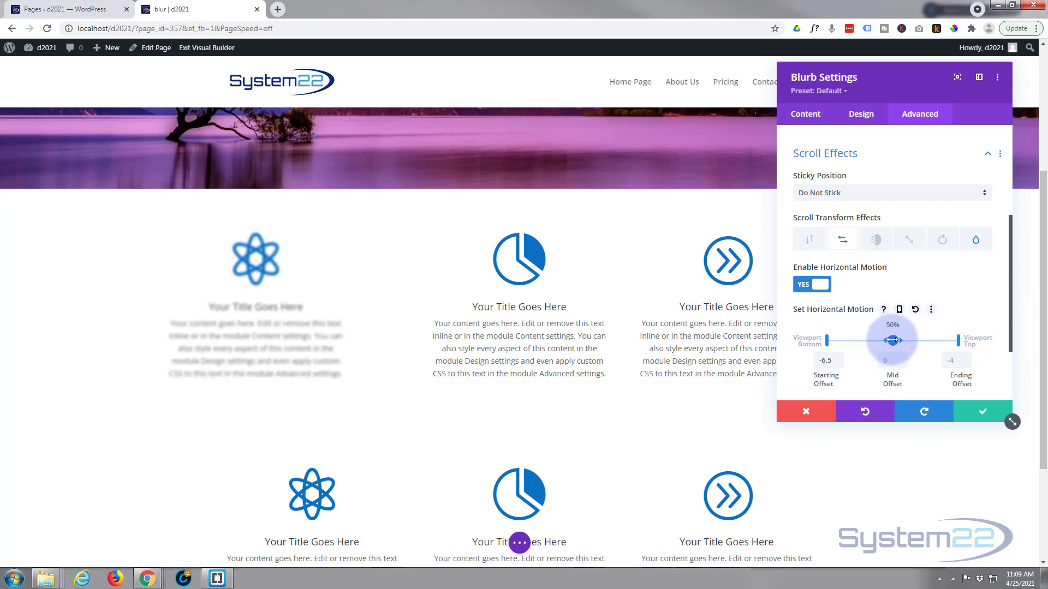
pyautogui.moveTo(892, 339); pyautogui.dragTo(918, 340)
pyautogui.write('0')
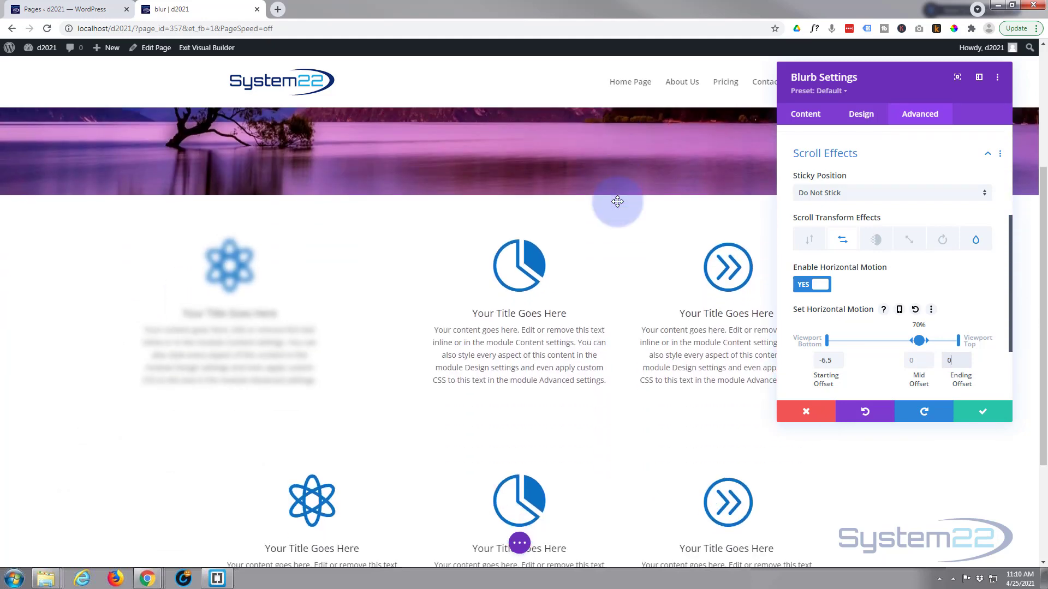
pyautogui.scroll(-3)
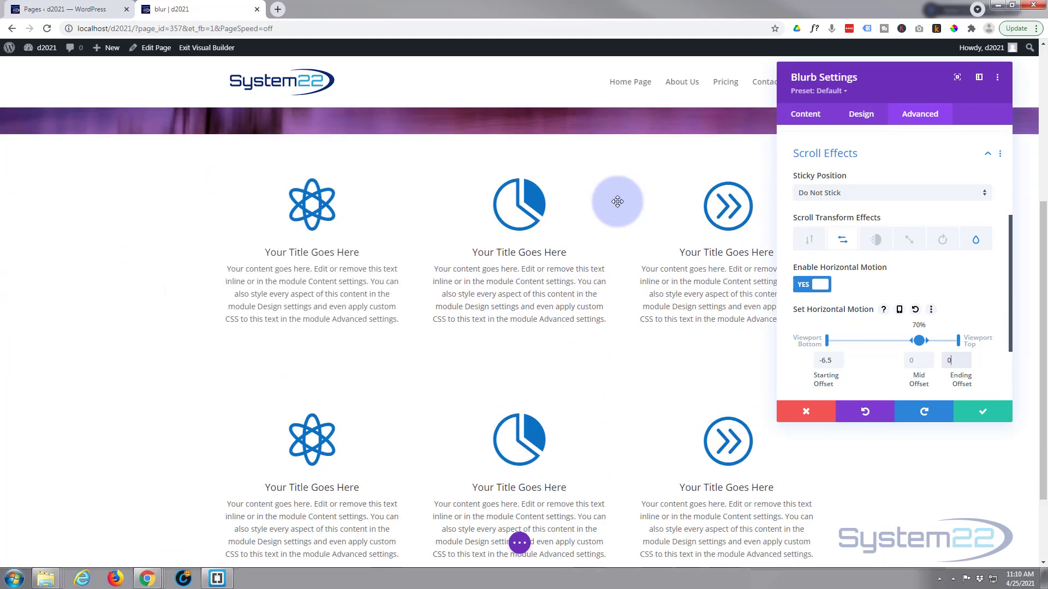
pyautogui.scroll(-3)
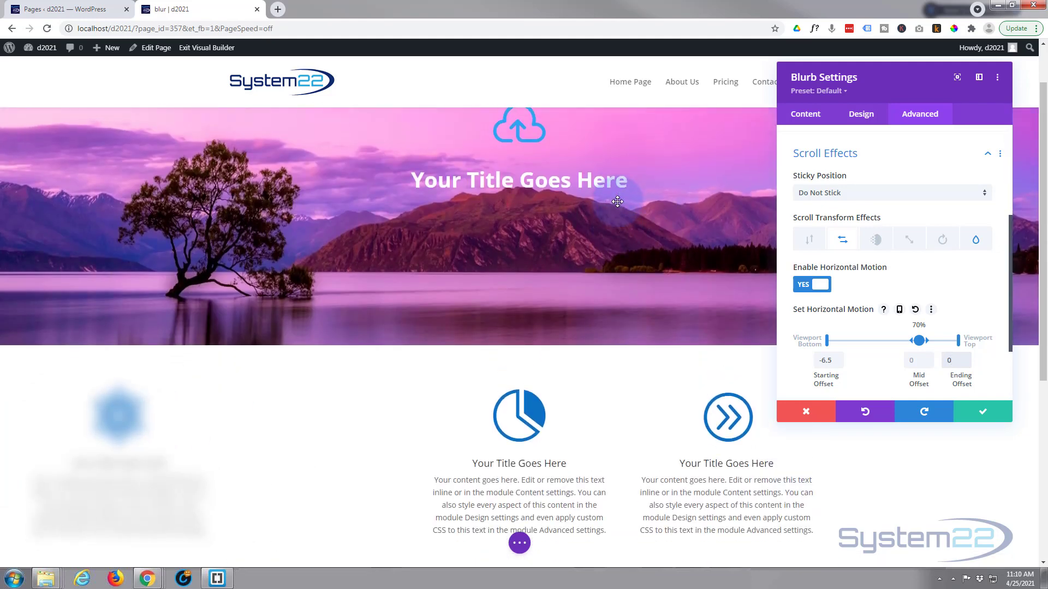
pyautogui.scroll(-3)
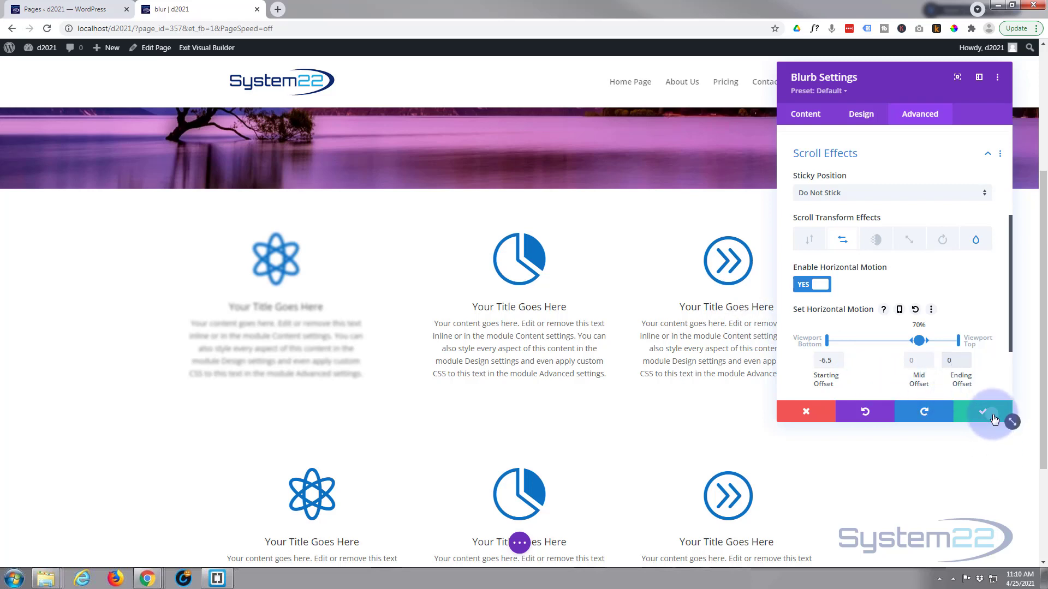
pyautogui.click(982, 411)
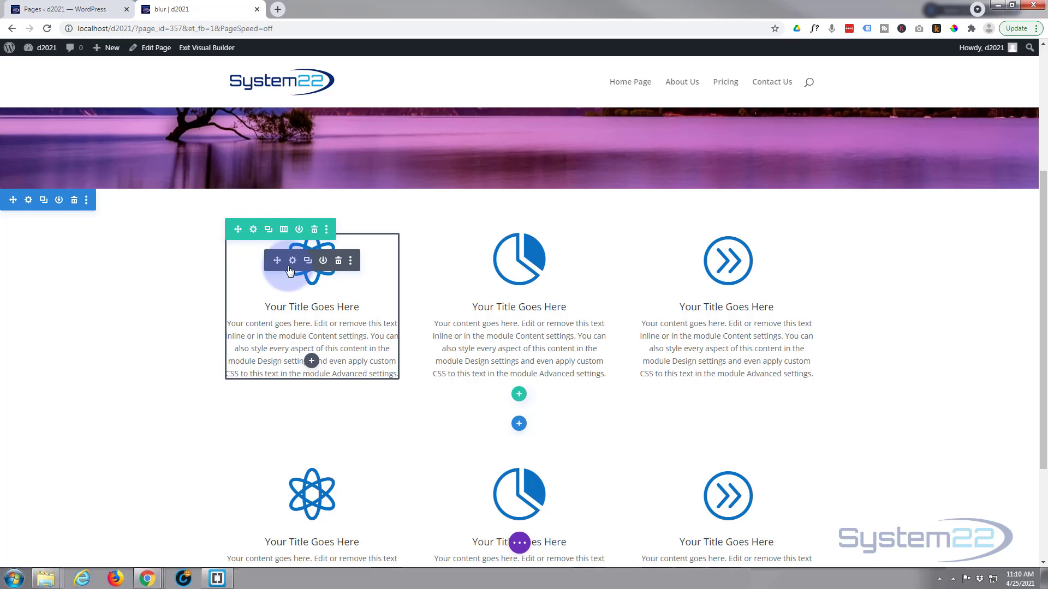
# Extend the first blurb's styles, including its scroll effects, throughout This Row.
pyautogui.click(349, 260)
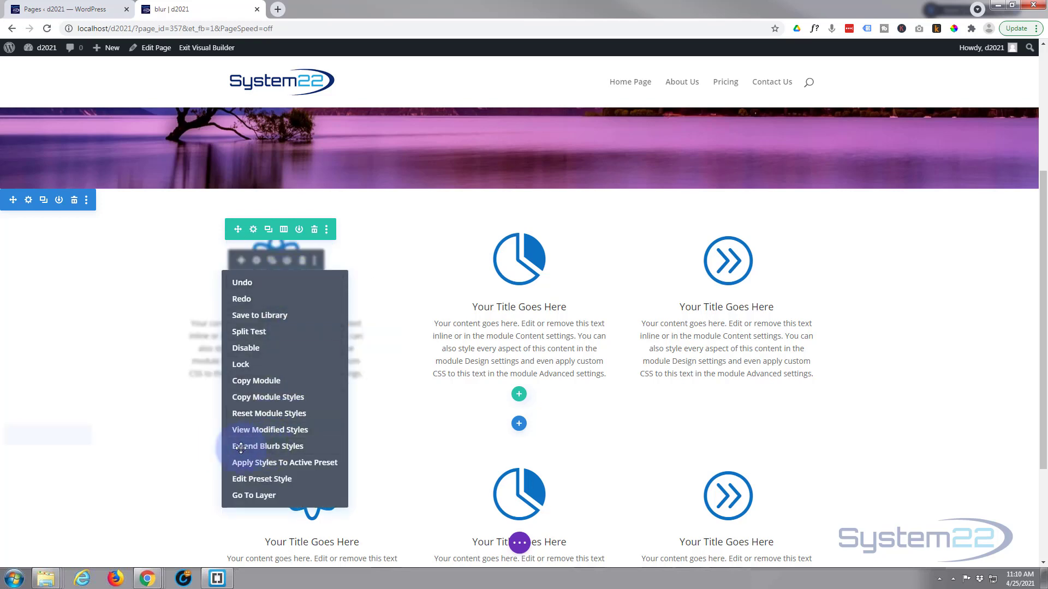
pyautogui.click(267, 445)
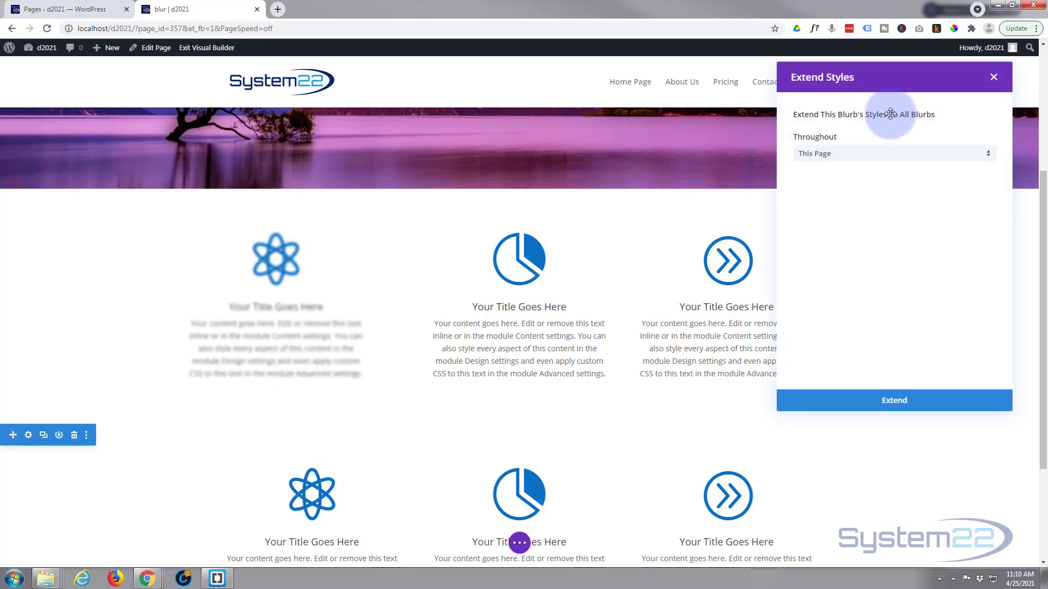
pyautogui.click(893, 153)
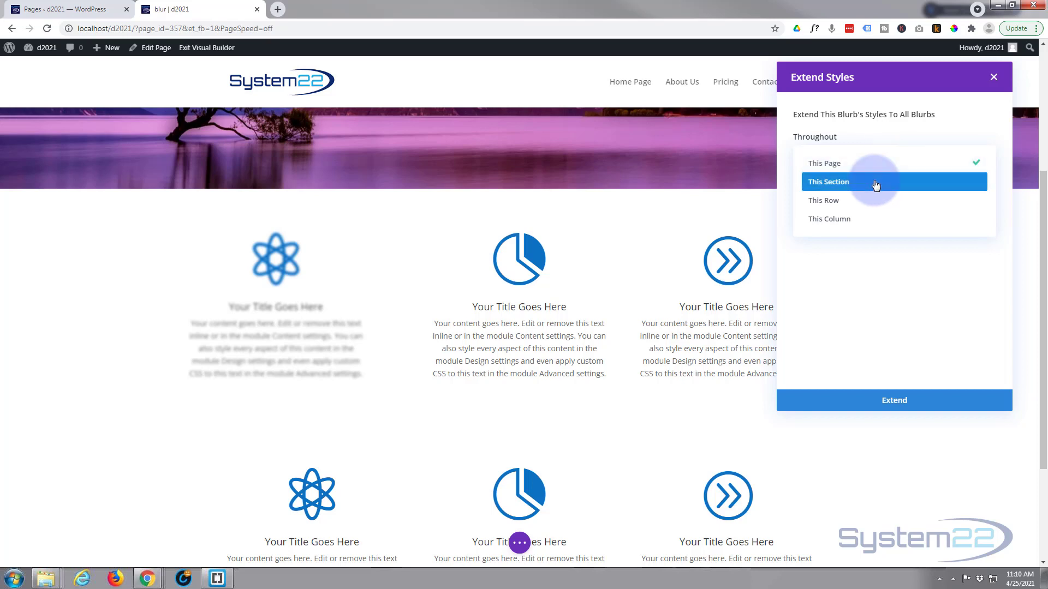
pyautogui.click(824, 199)
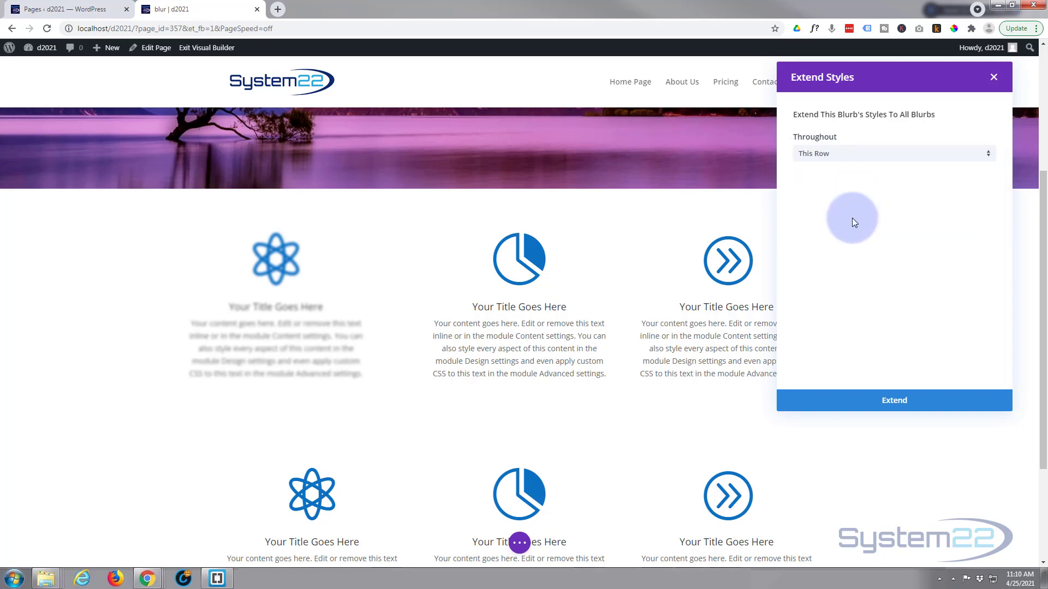
pyautogui.click(894, 400)
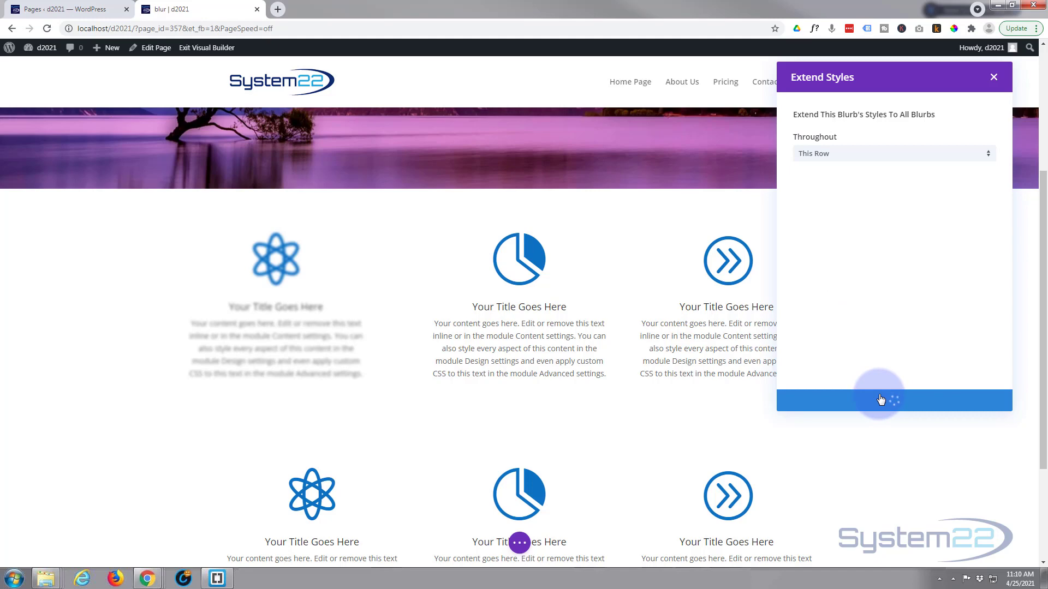
pyautogui.click(893, 400)
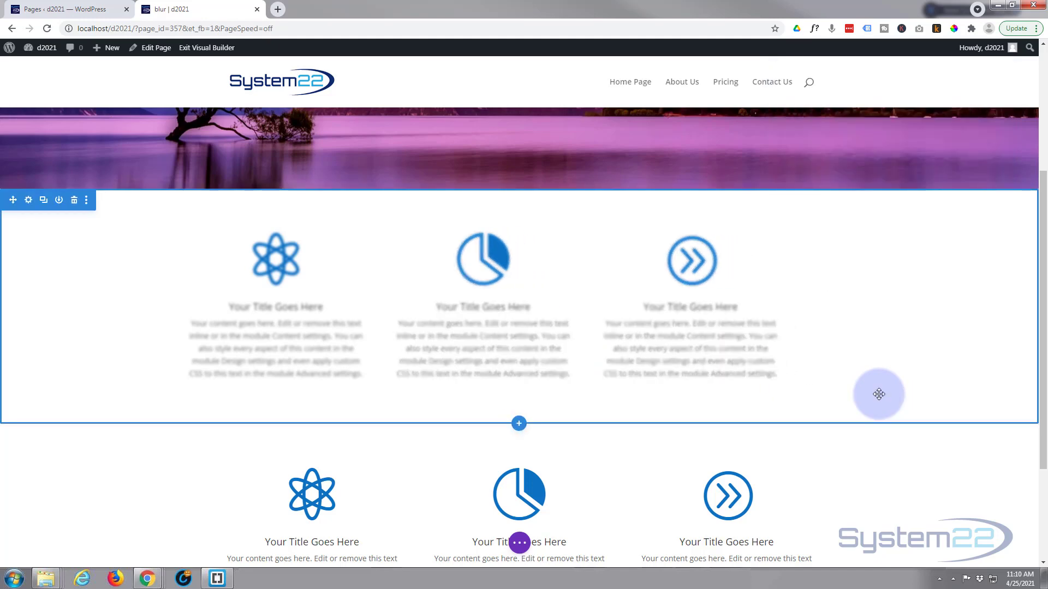
pyautogui.scroll(-3)
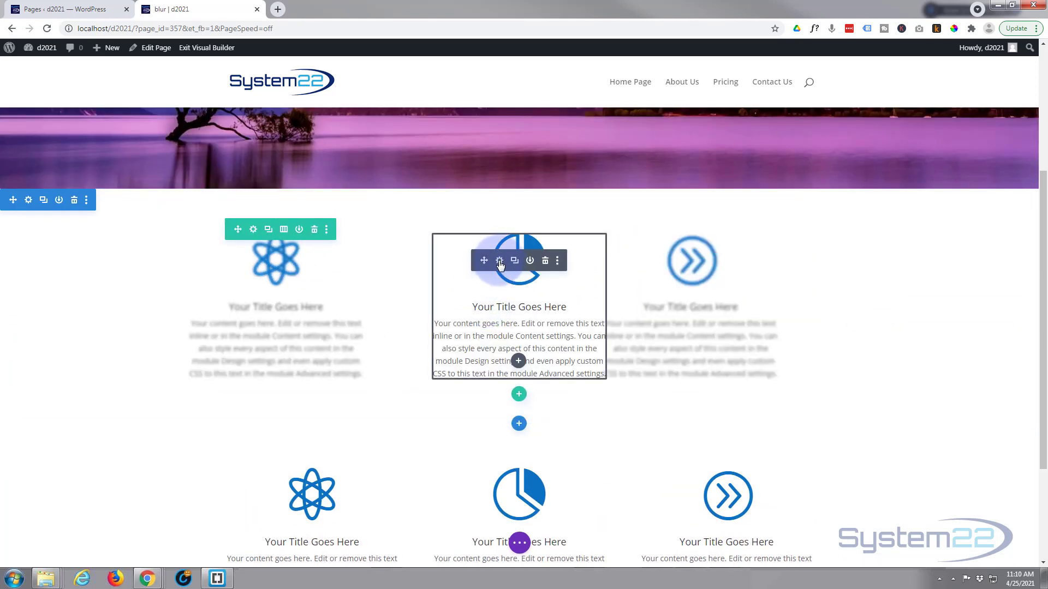
# On the middle blurb, disable horizontal motion and enable scaling from 20% to full size at 70%.
pyautogui.click(498, 260)
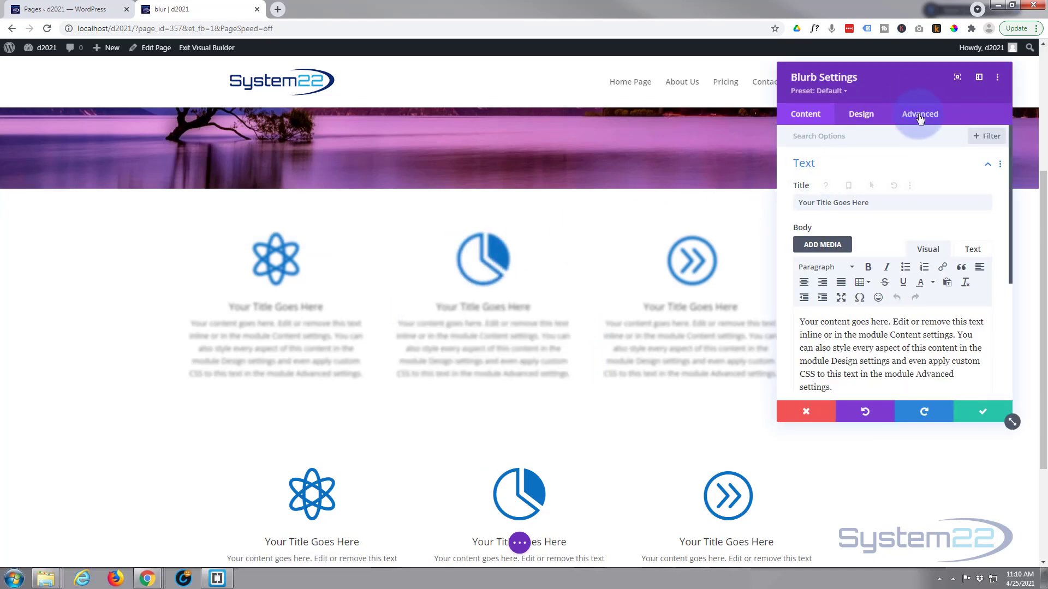
pyautogui.click(919, 113)
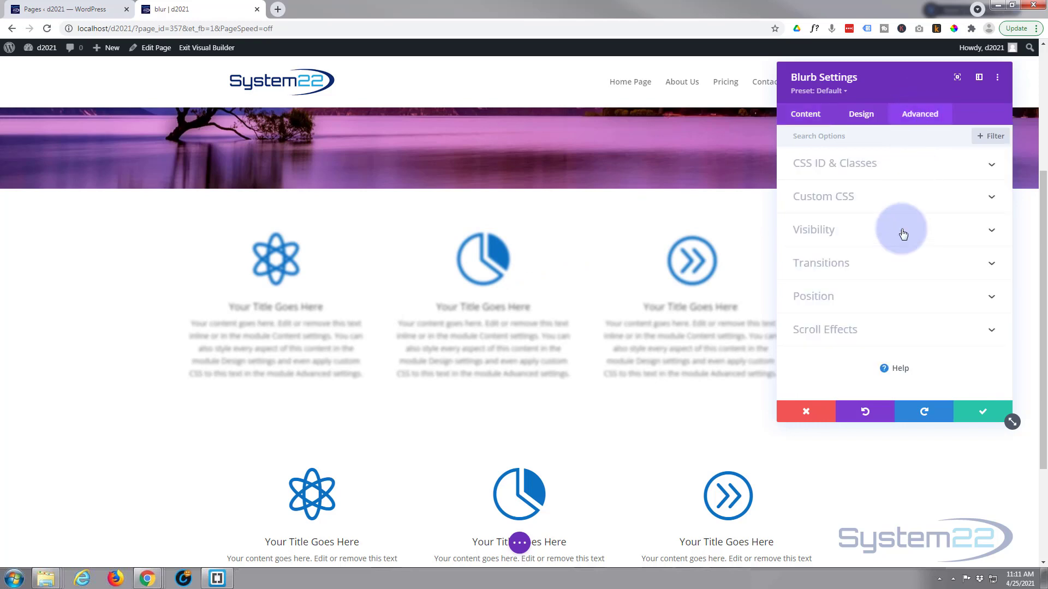
pyautogui.click(824, 328)
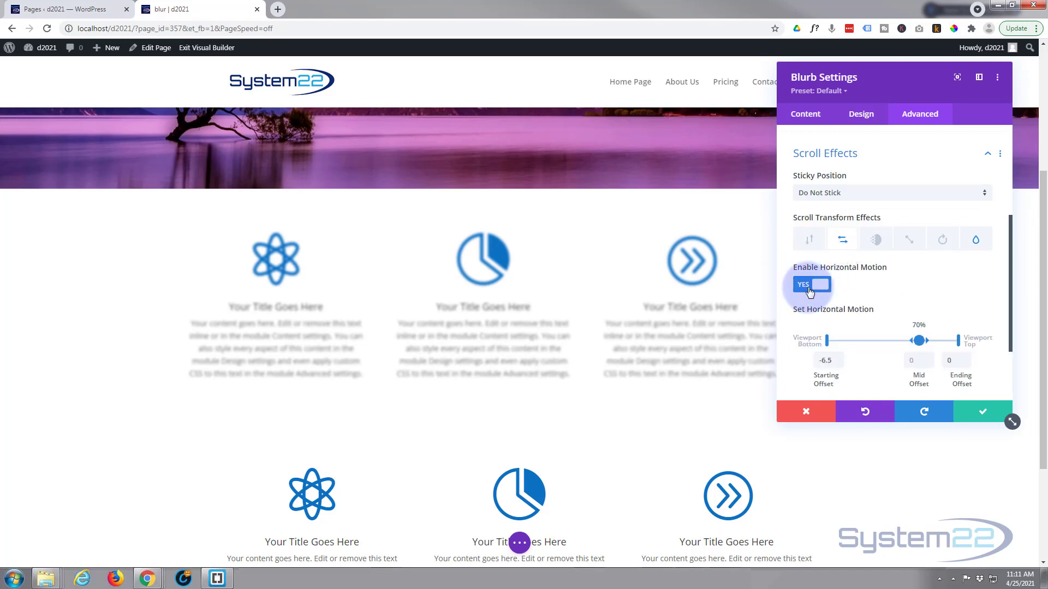
pyautogui.click(810, 284)
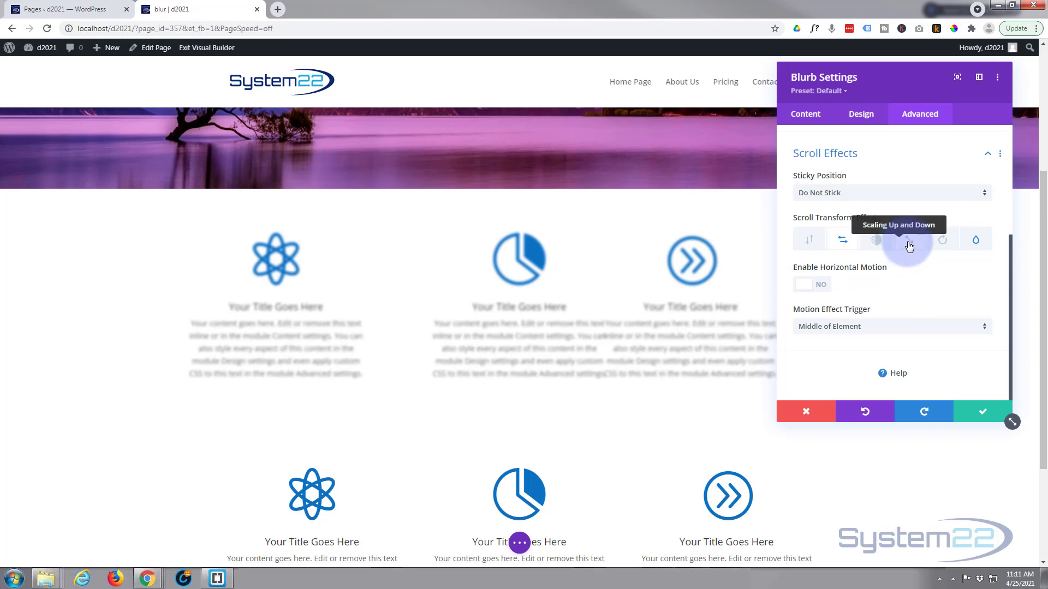
pyautogui.click(908, 239)
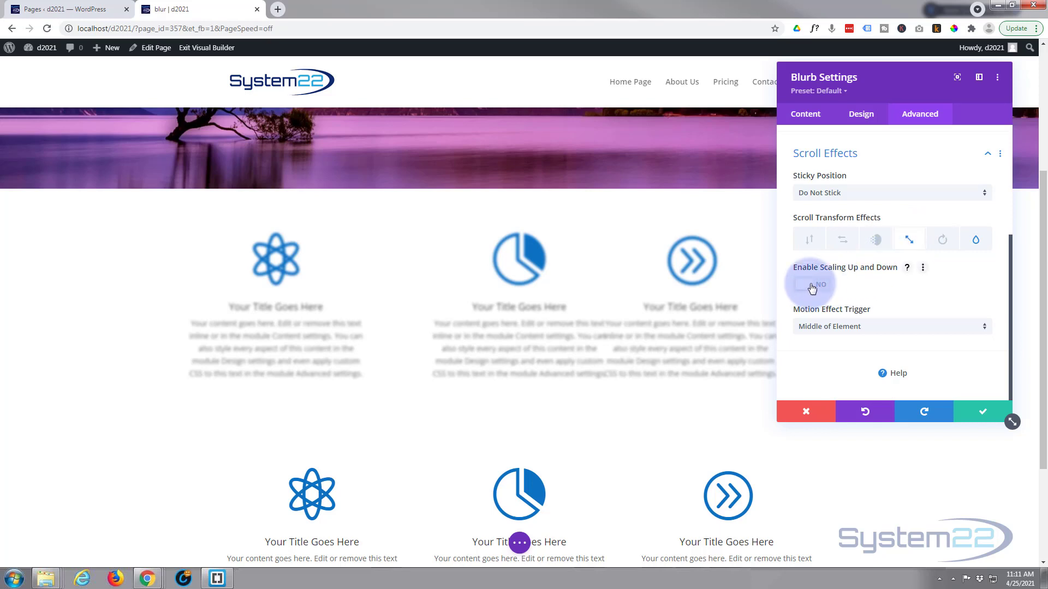
pyautogui.click(804, 283)
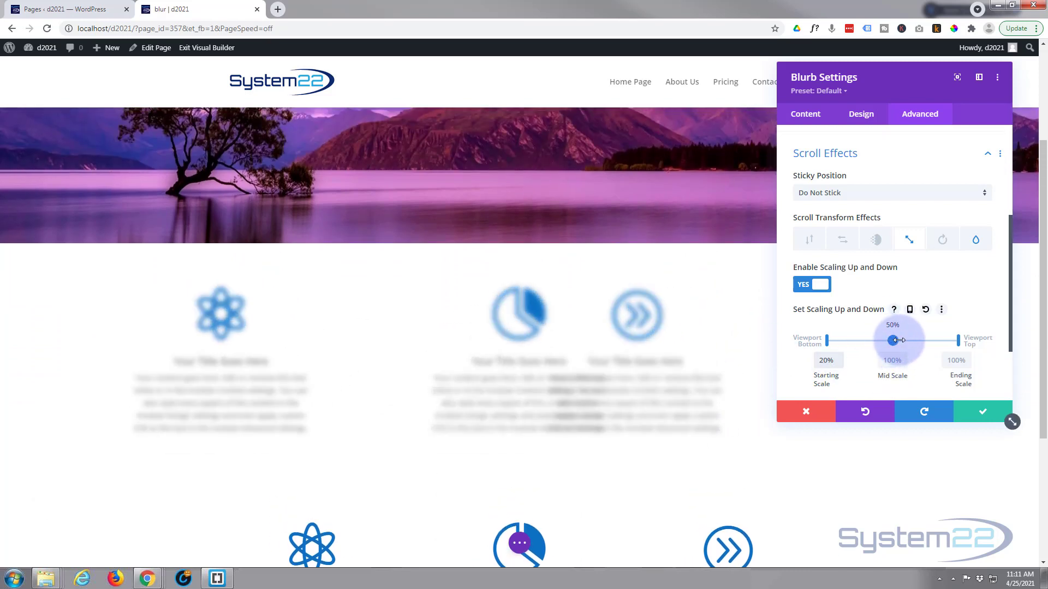
pyautogui.moveTo(892, 341); pyautogui.dragTo(915, 340)
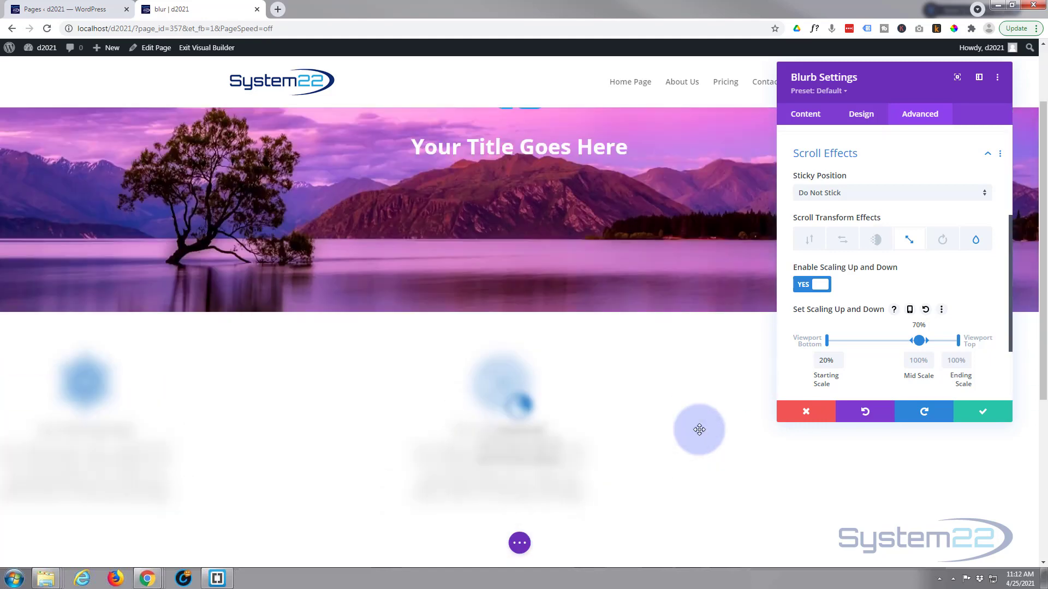
pyautogui.scroll(-3)
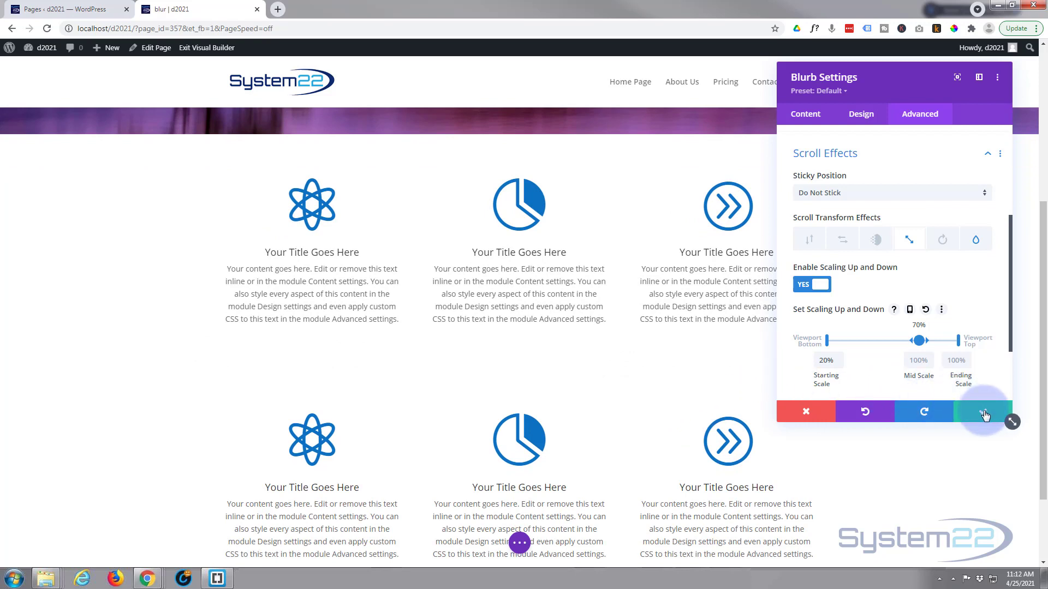
# Save the middle blurb, then give the right blurb a positive 6.5 horizontal starting offset.
pyautogui.click(982, 411)
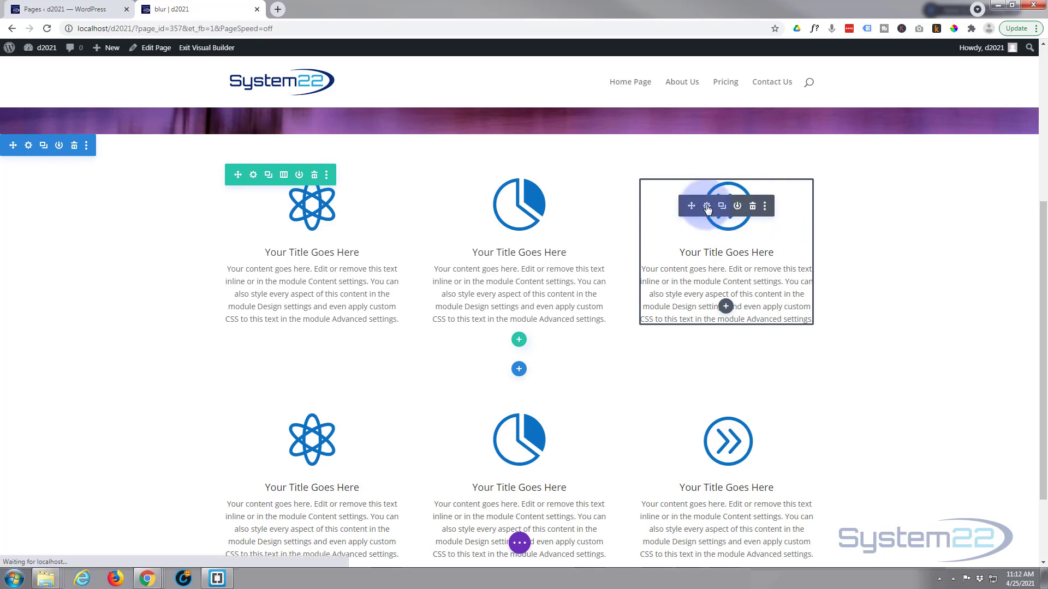
pyautogui.click(706, 206)
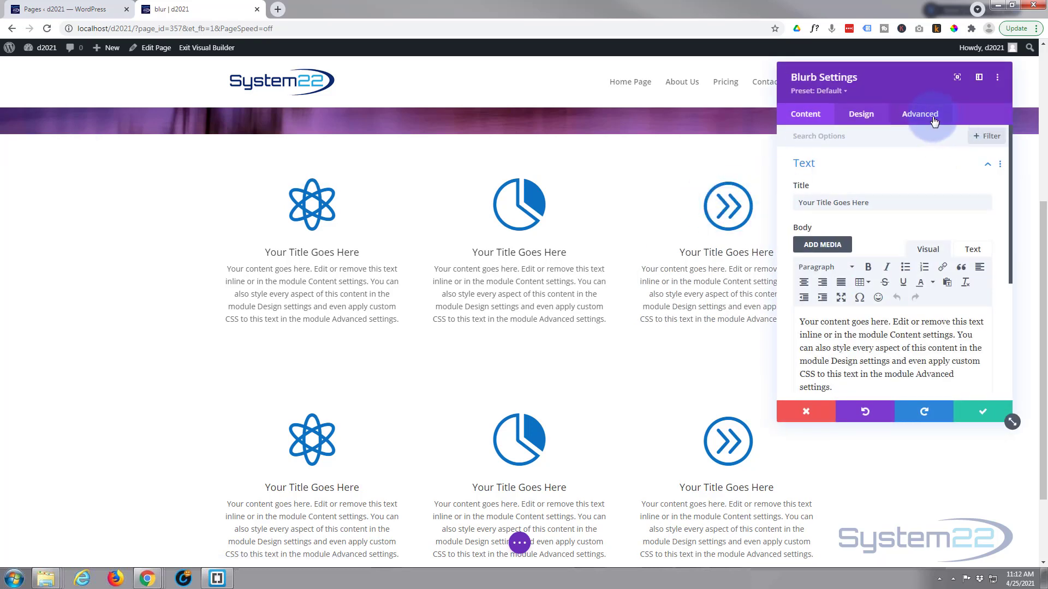
pyautogui.click(919, 113)
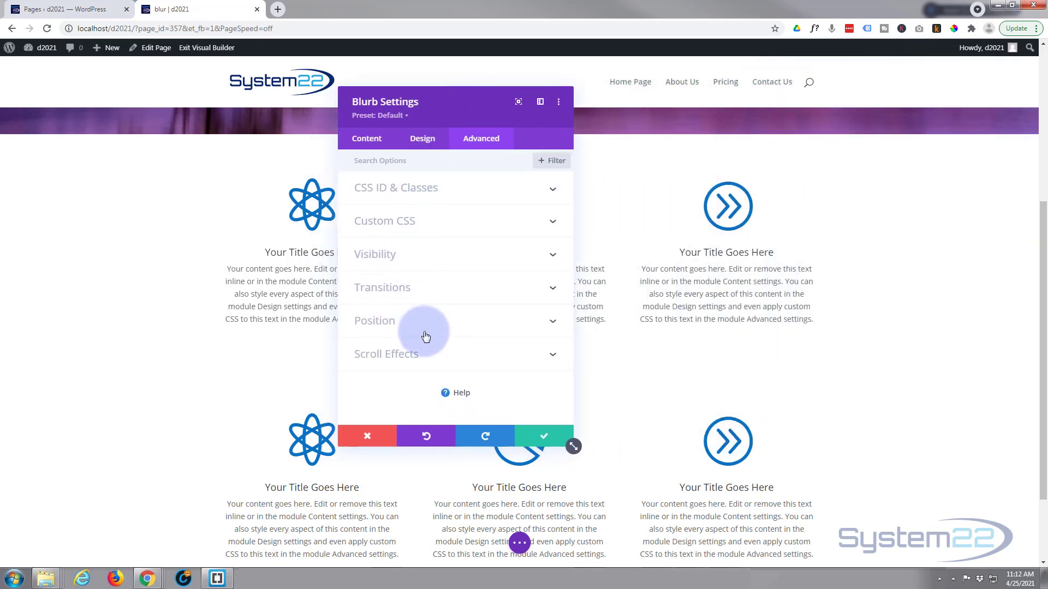
pyautogui.click(385, 354)
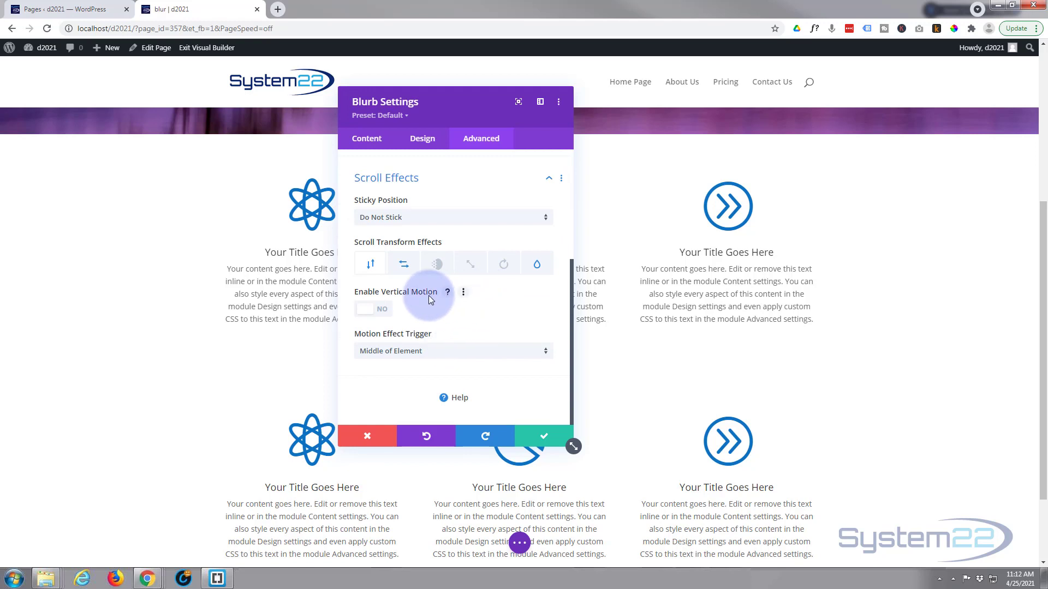
pyautogui.click(402, 262)
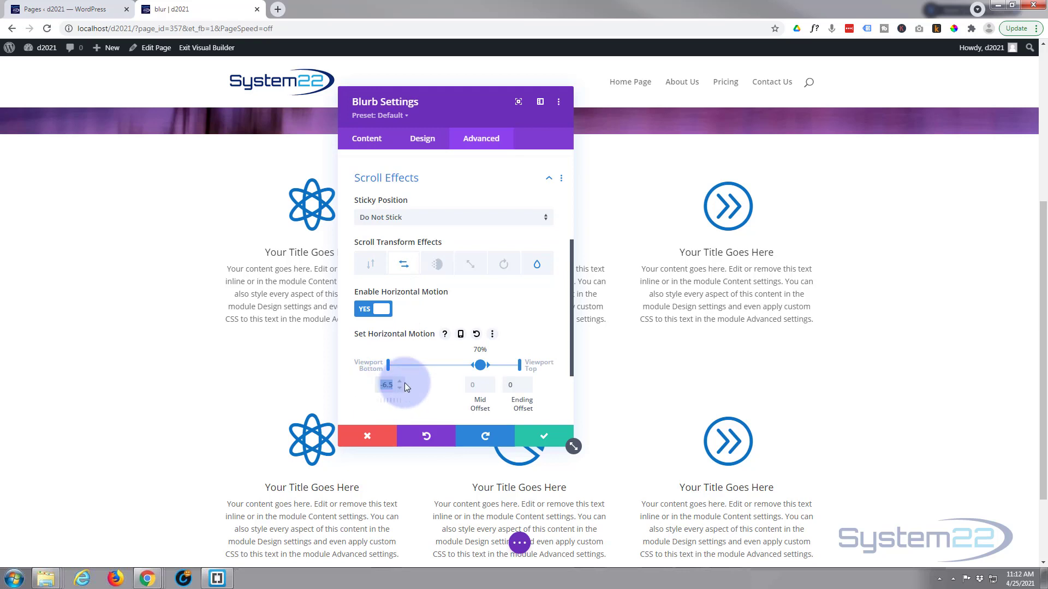
pyautogui.write('65')
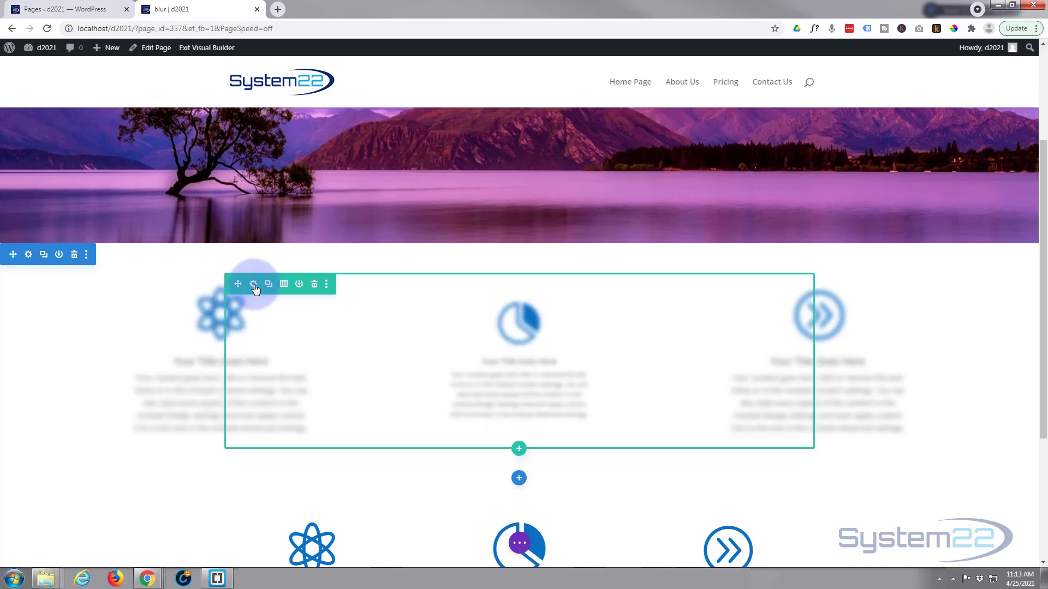
# Enable the Fading In and Out scroll effect in the blurb row's settings.
pyautogui.click(253, 283)
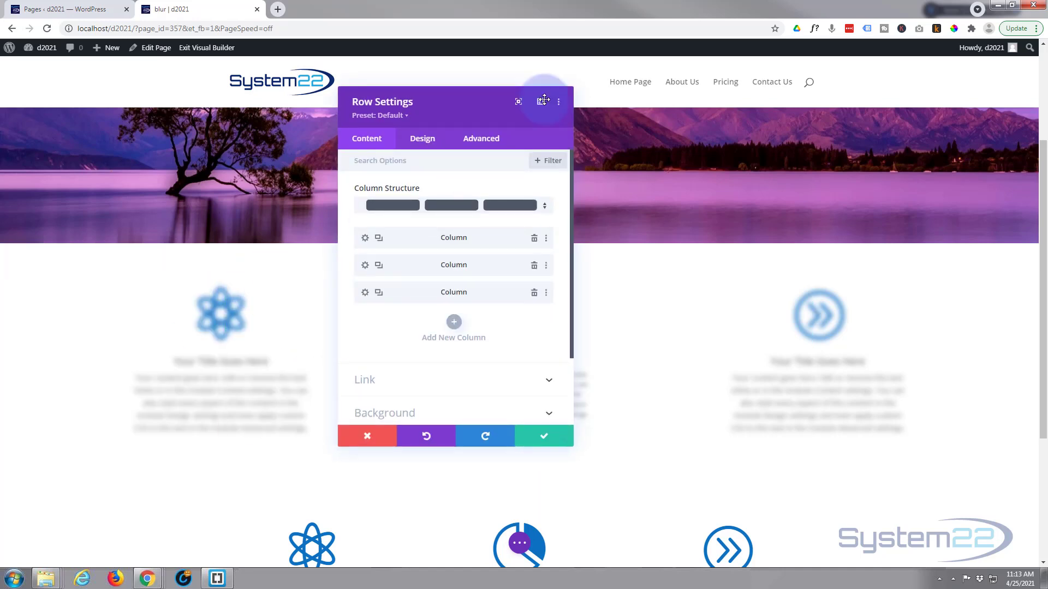
pyautogui.click(481, 138)
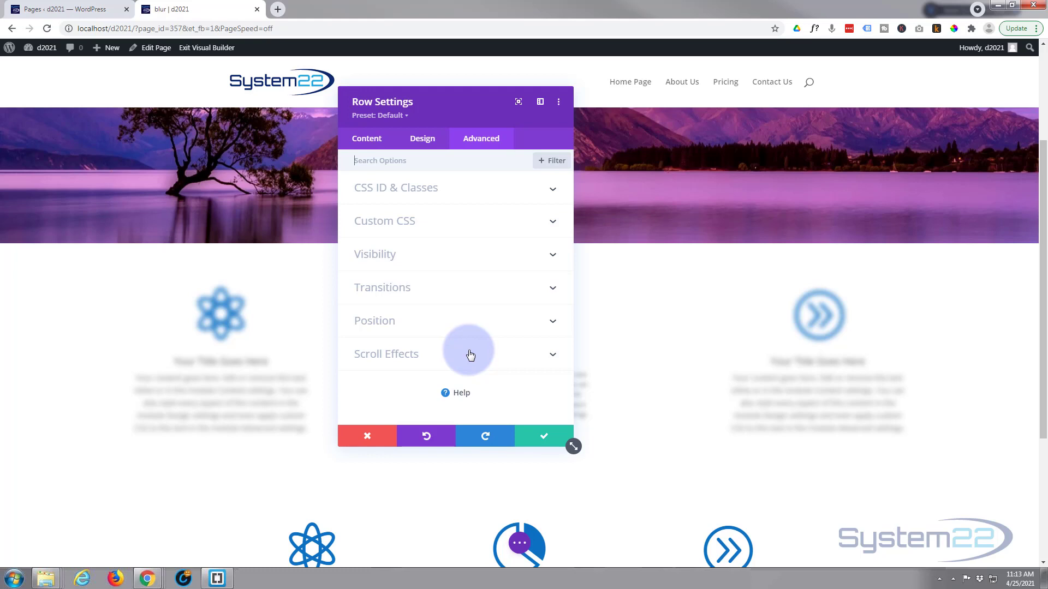
pyautogui.click(386, 354)
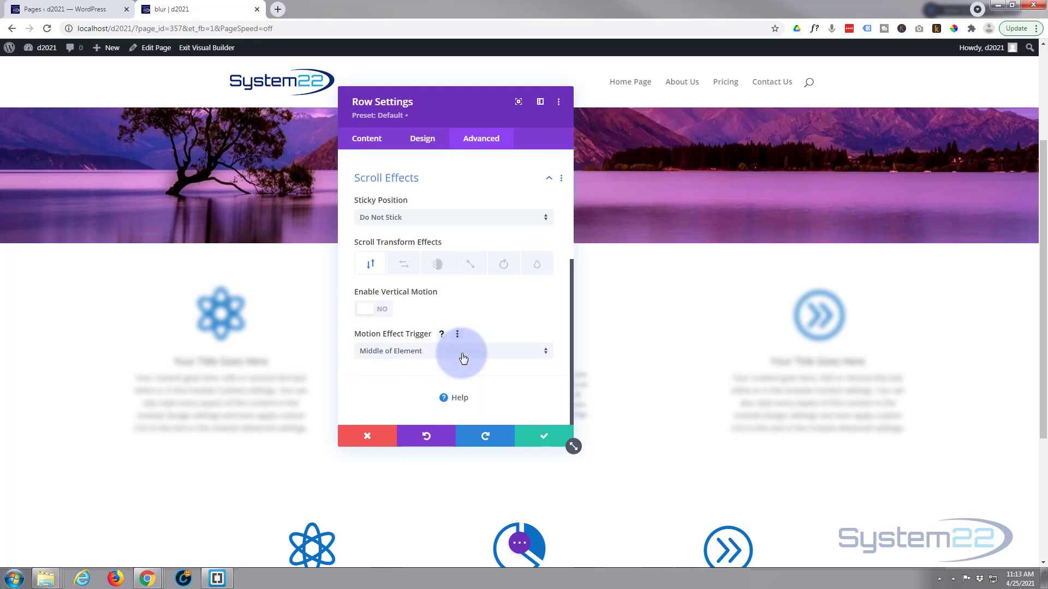
pyautogui.moveTo(439, 263)
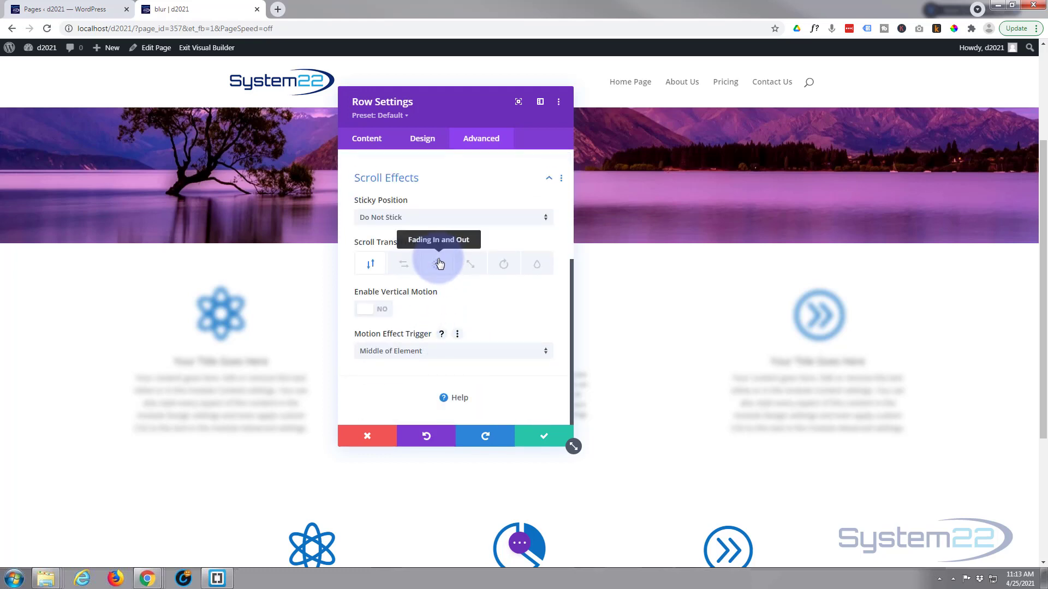
pyautogui.click(437, 263)
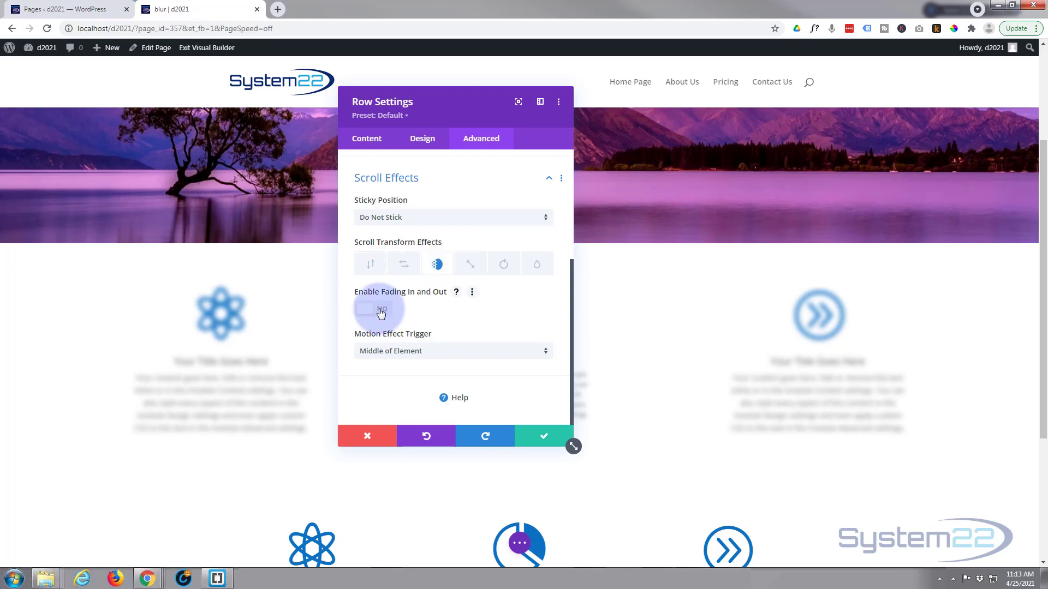
pyautogui.click(372, 309)
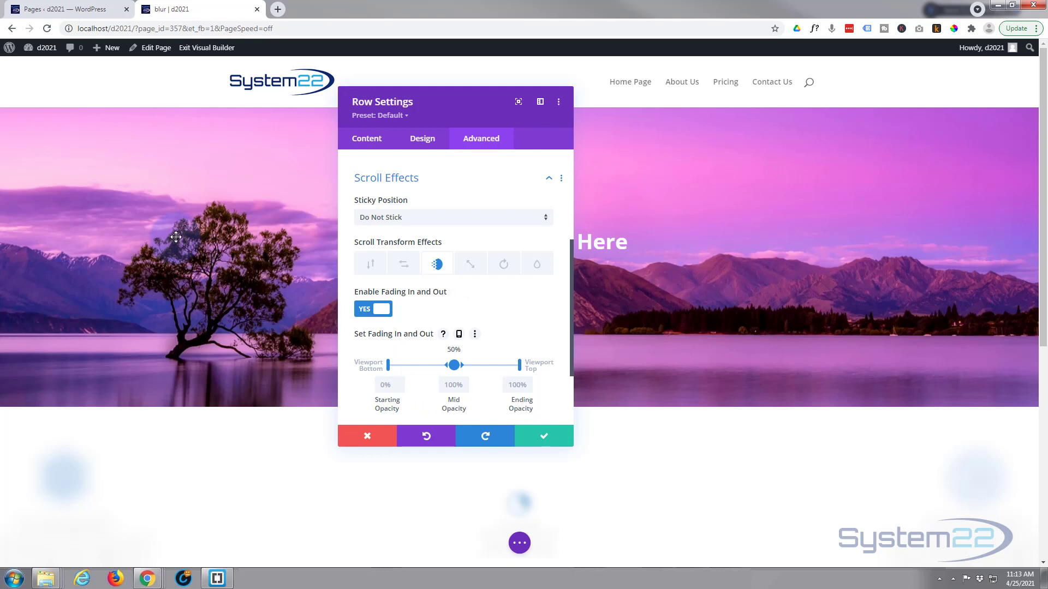
pyautogui.moveTo(182, 231)
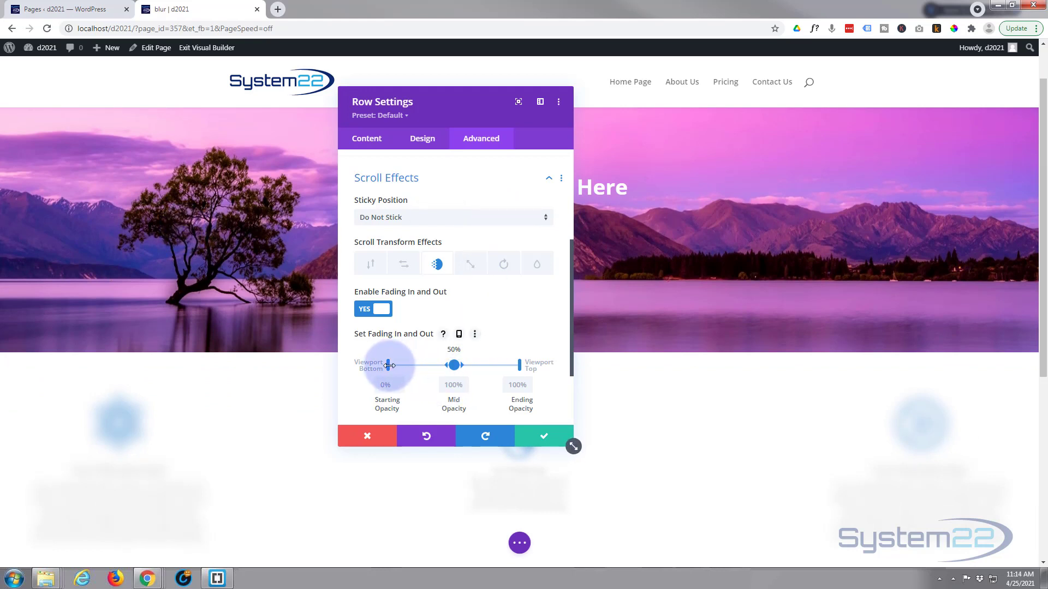
# Move the row's fade-in starting opacity point to 30% of the viewport.
pyautogui.moveTo(387, 365); pyautogui.dragTo(407, 365)
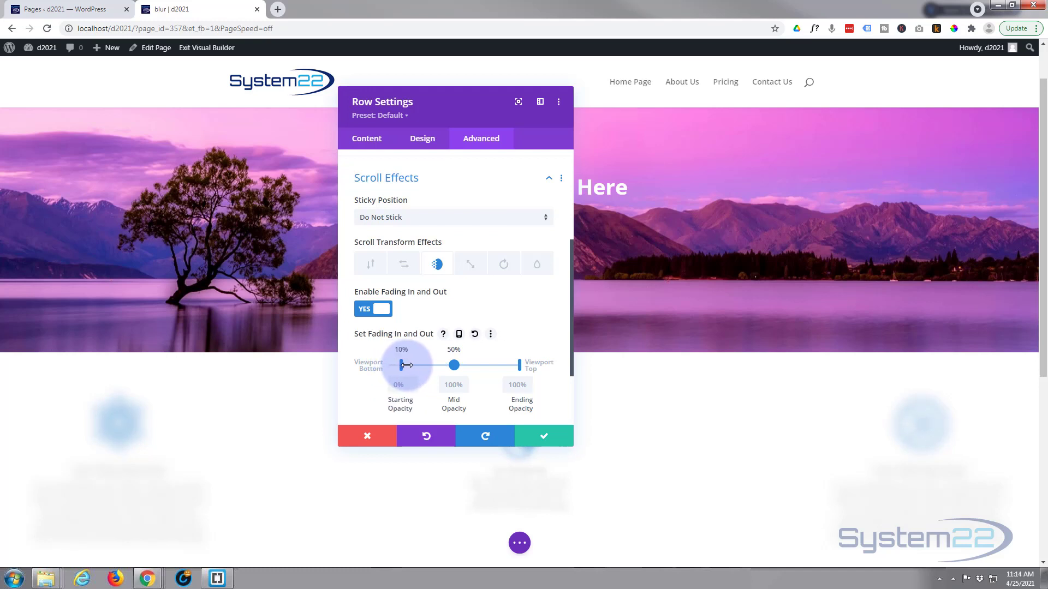
pyautogui.moveTo(406, 365); pyautogui.dragTo(423, 365)
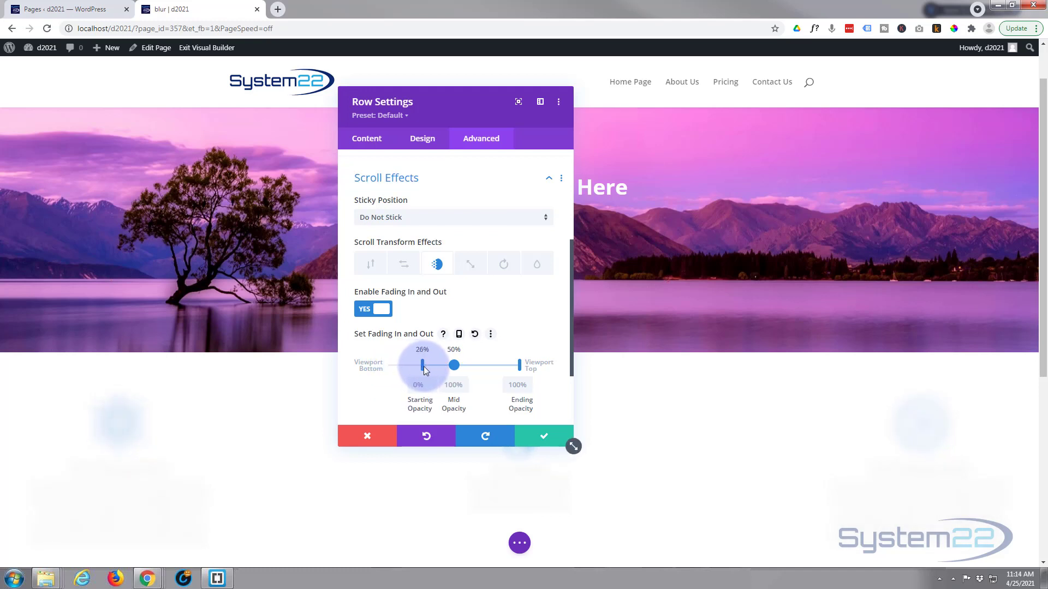
pyautogui.moveTo(422, 365); pyautogui.dragTo(423, 365)
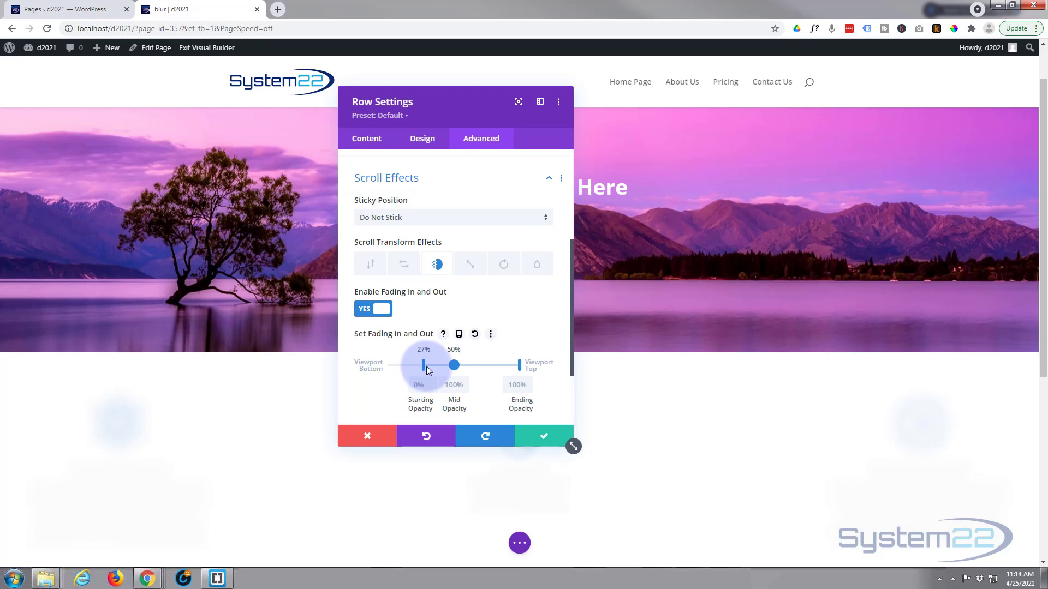
pyautogui.moveTo(422, 365); pyautogui.dragTo(431, 365)
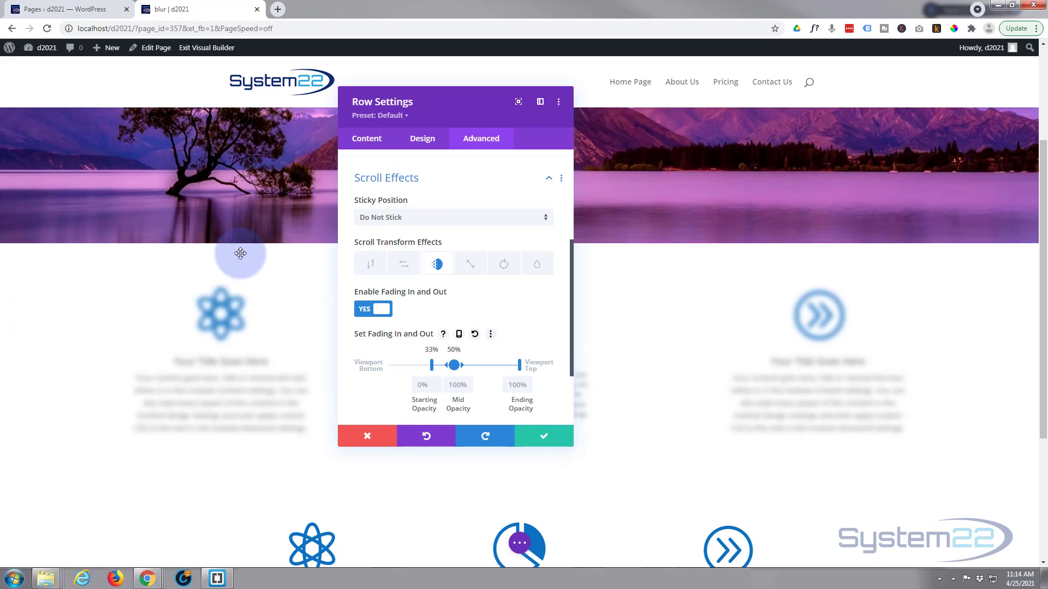
pyautogui.scroll(-3)
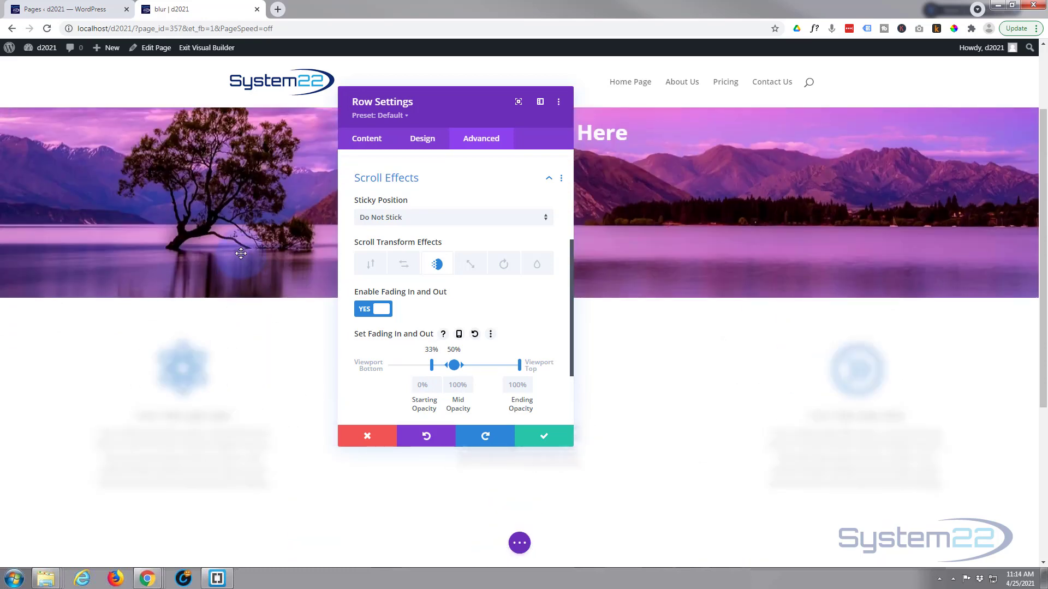
pyautogui.moveTo(432, 365); pyautogui.dragTo(428, 365)
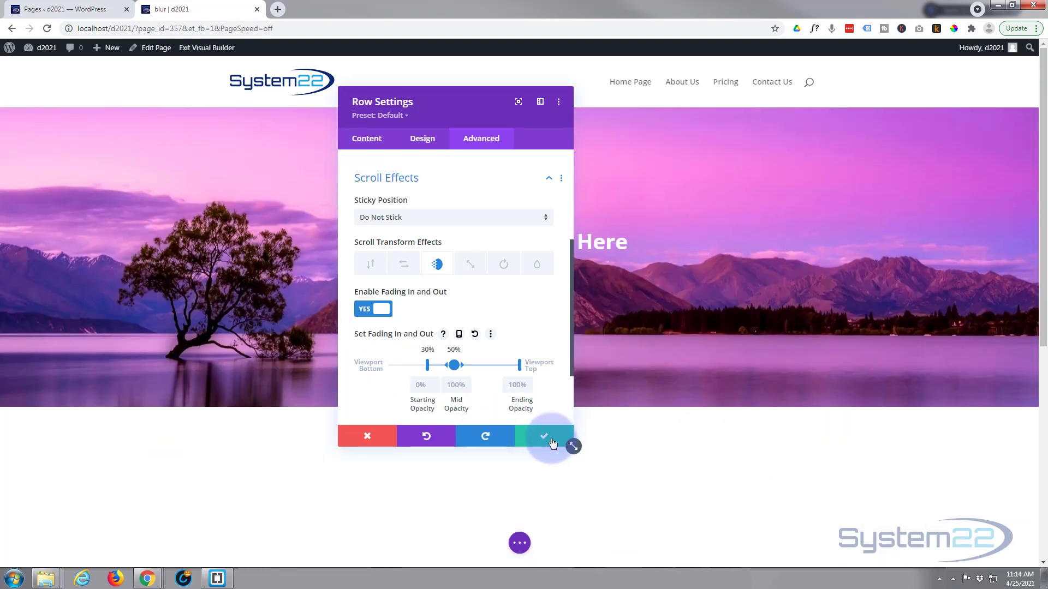
# Save the row settings and exit the Visual Builder to view the live page.
pyautogui.click(544, 436)
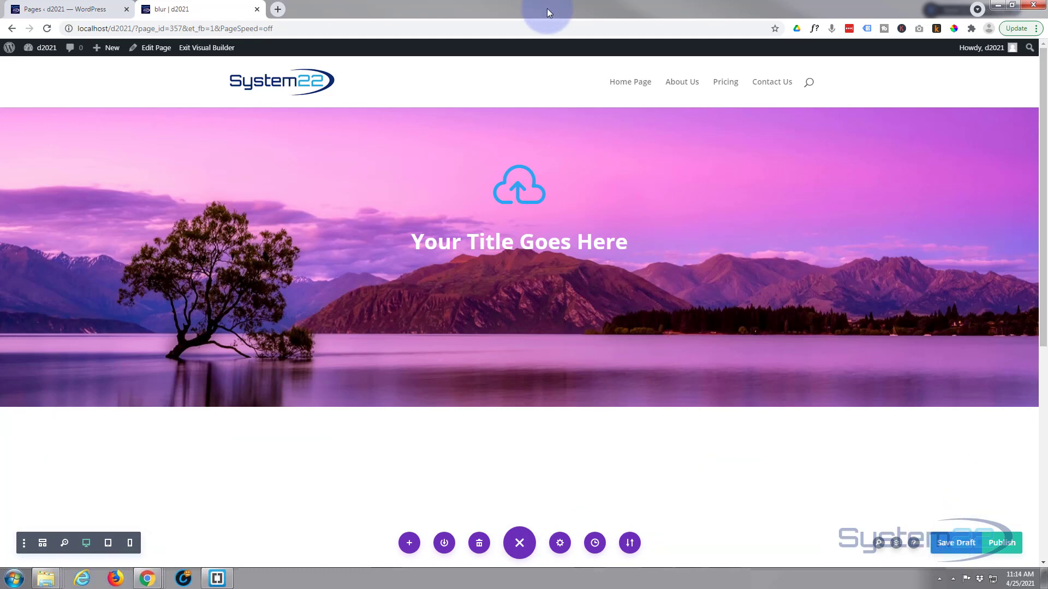
pyautogui.click(205, 47)
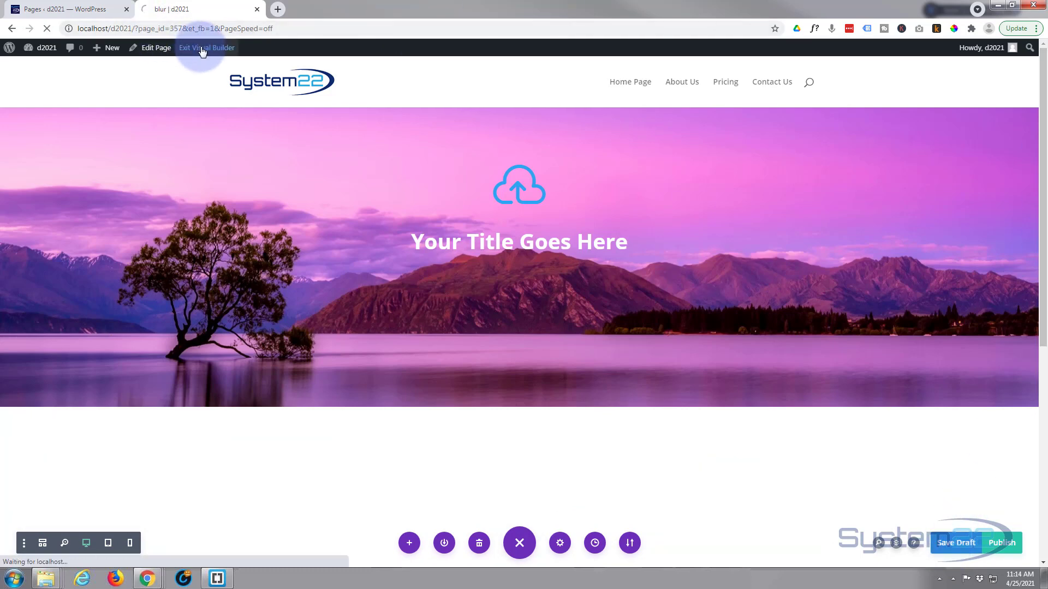
pyautogui.click(206, 47)
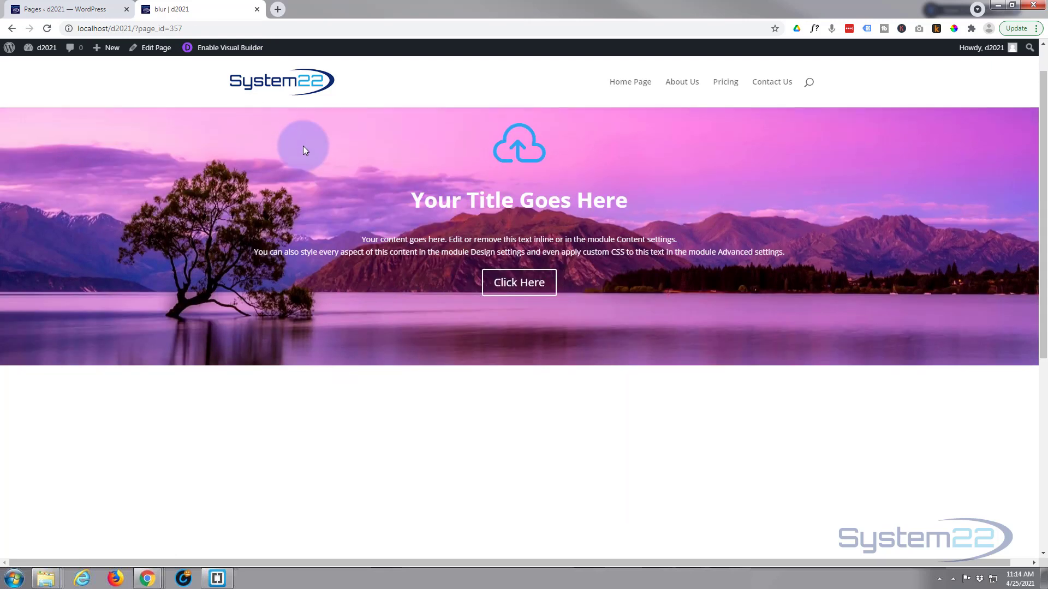
pyautogui.scroll(-3)
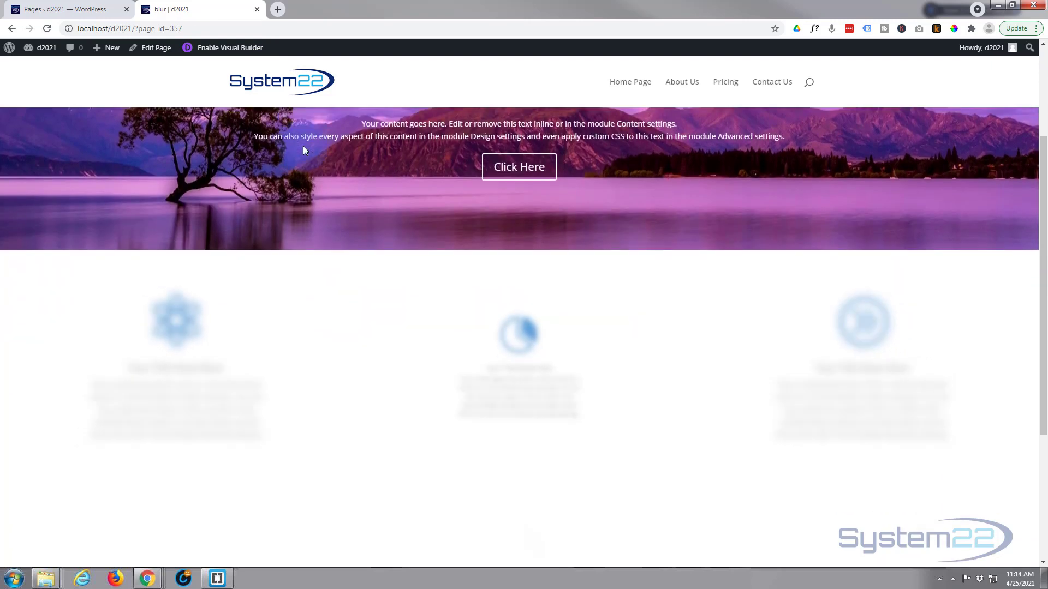
pyautogui.scroll(-3)
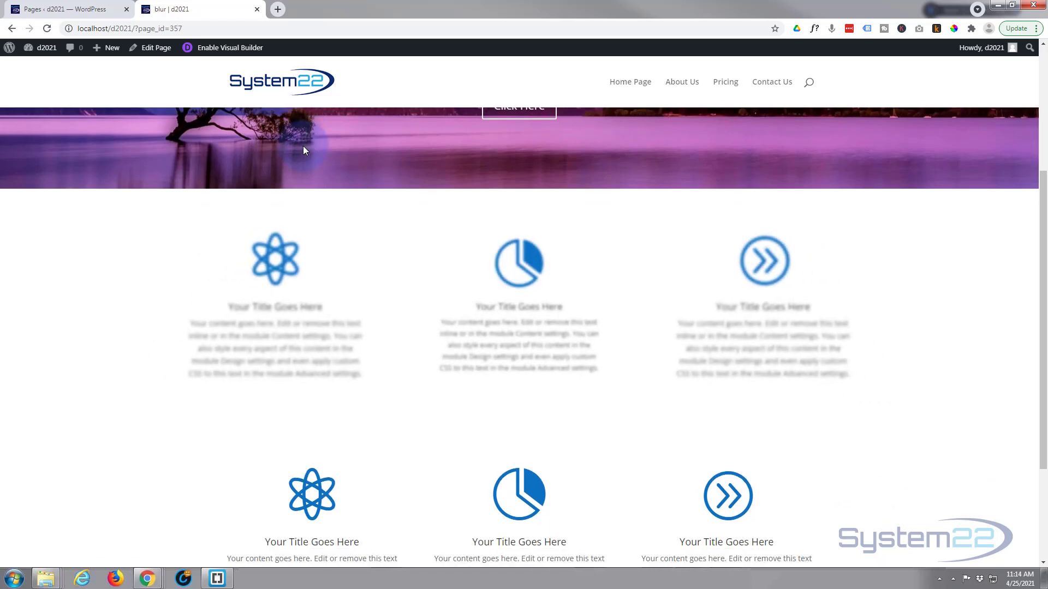
pyautogui.scroll(-3)
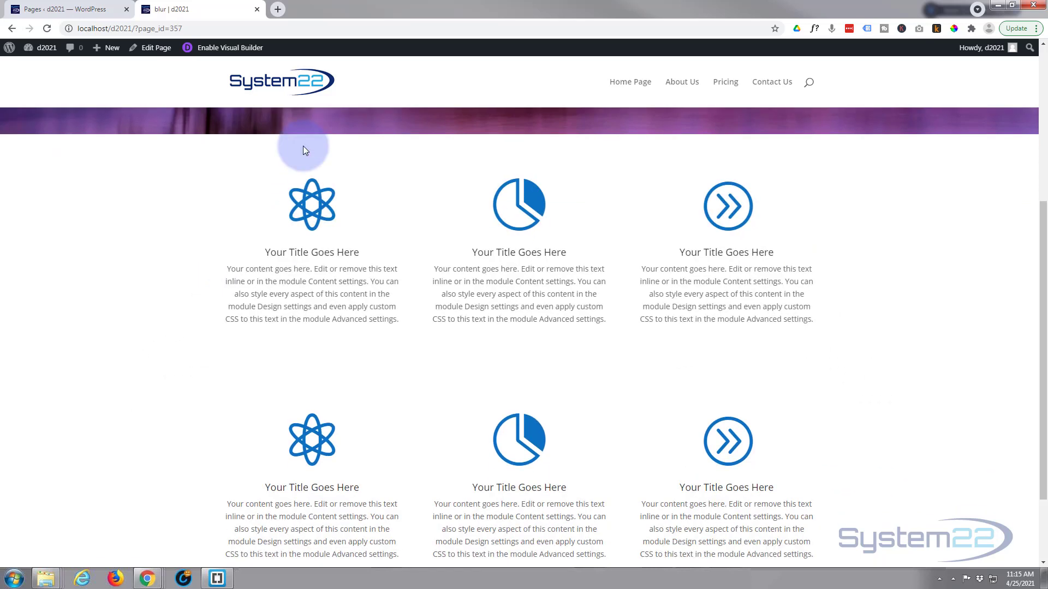
pyautogui.scroll(-3)
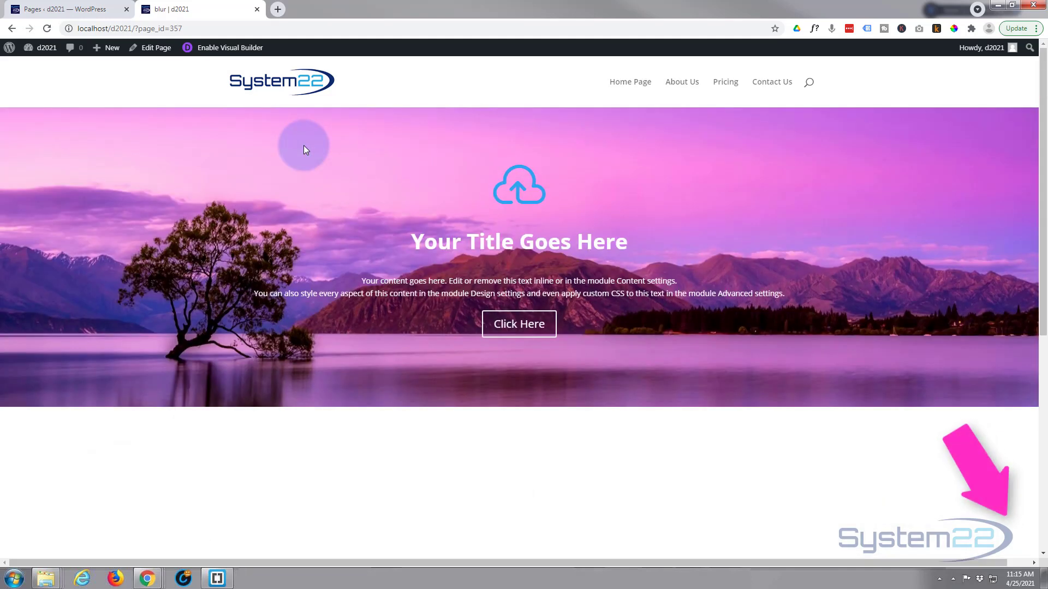
pyautogui.scroll(-3)
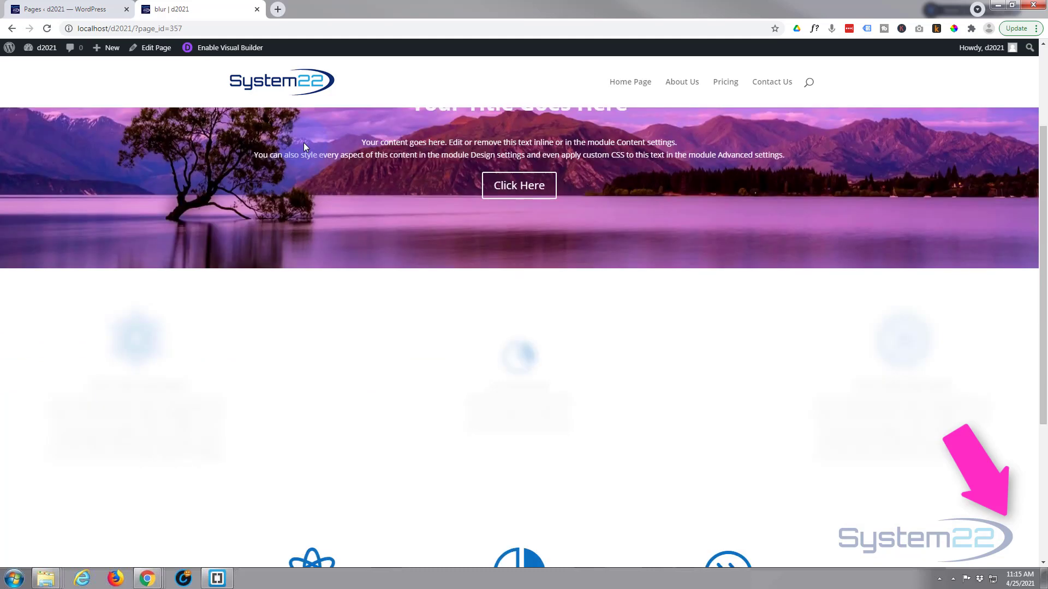
pyautogui.scroll(-3)
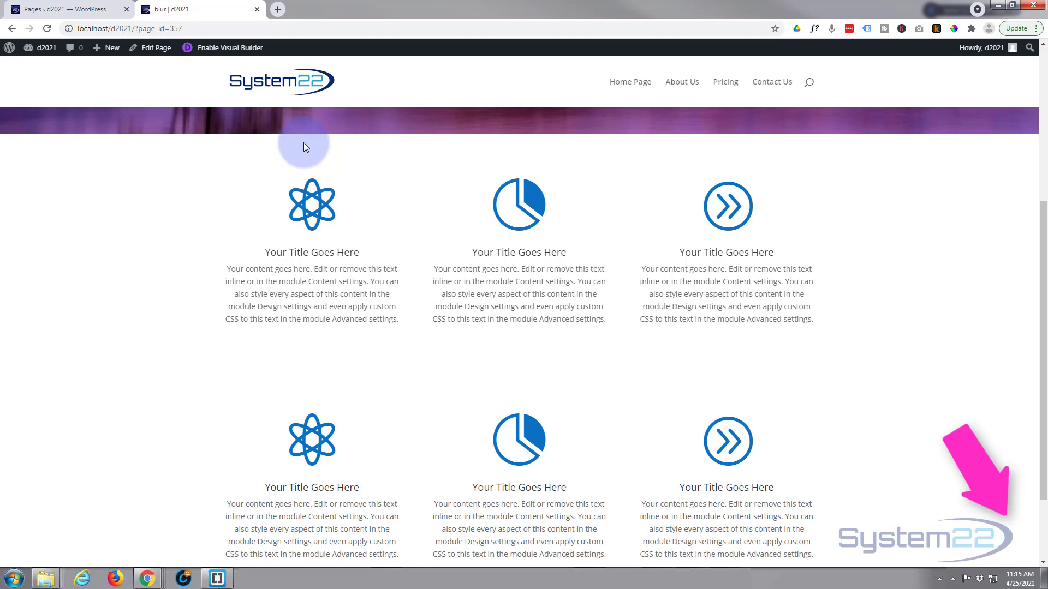
pyautogui.scroll(-3)
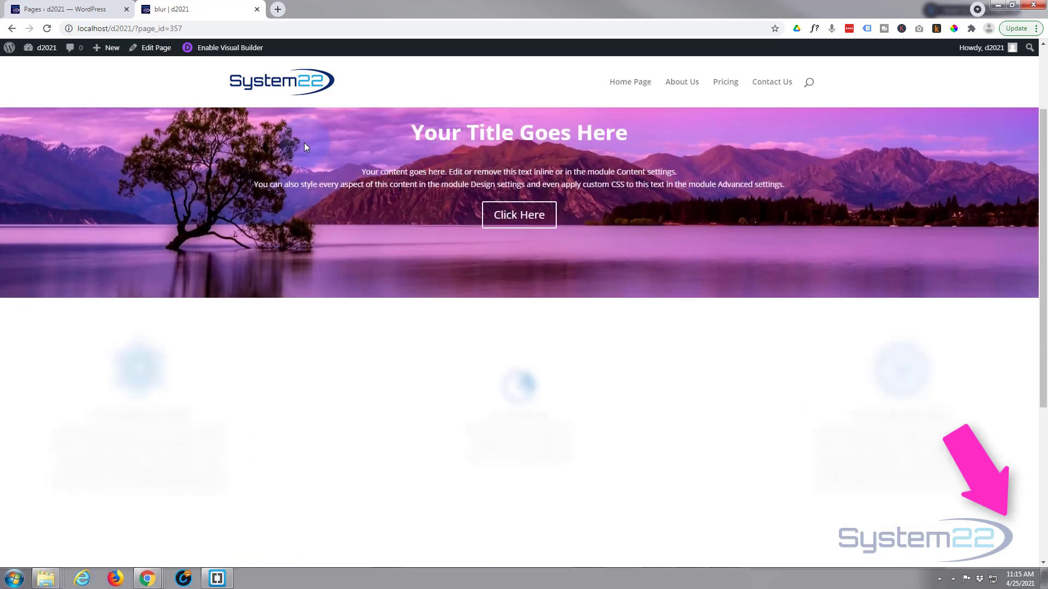
pyautogui.scroll(-3)
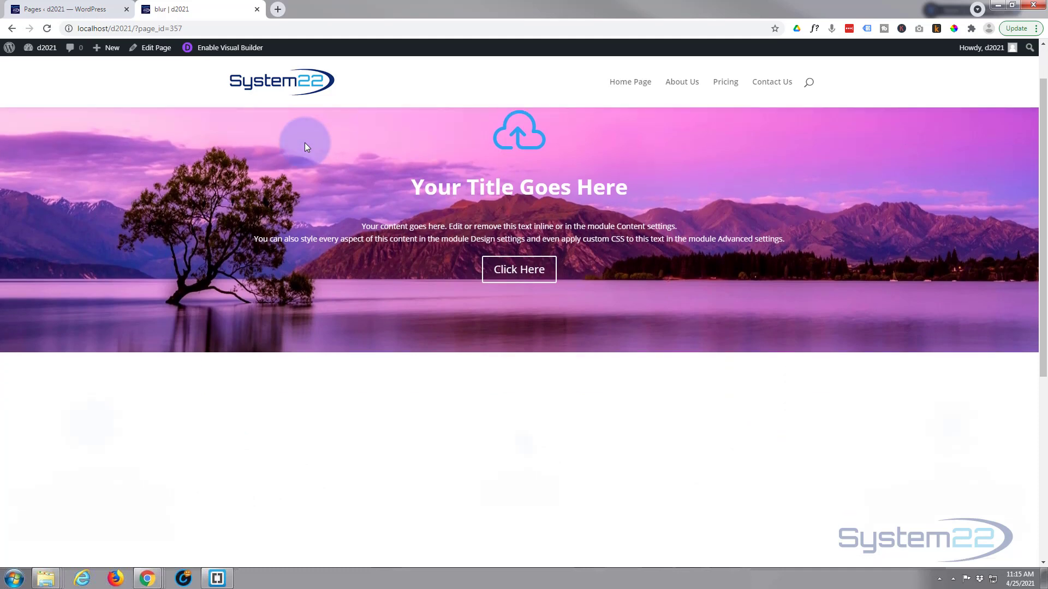
pyautogui.scroll(-3)
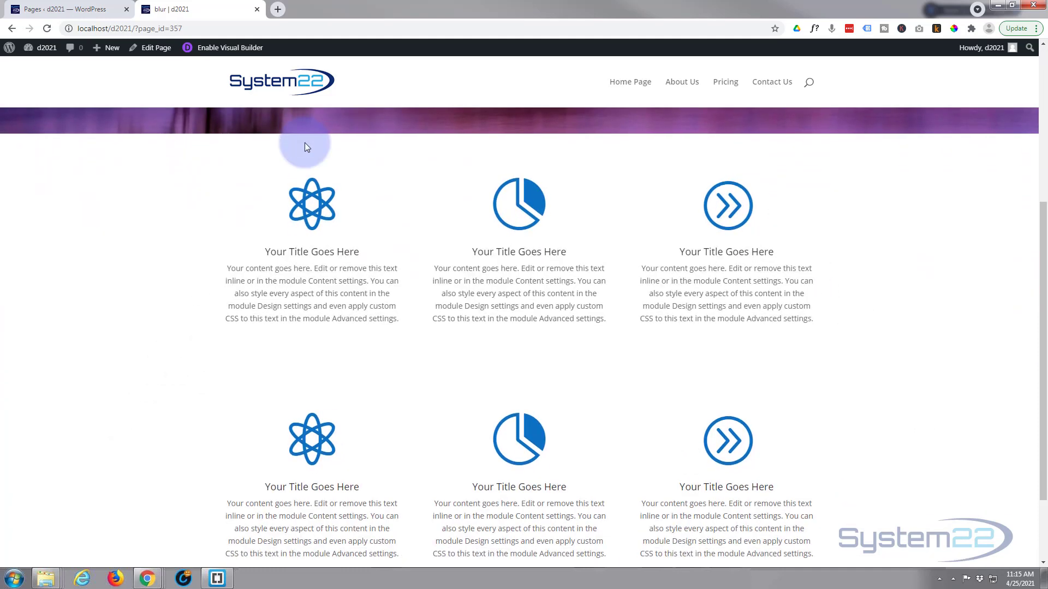
pyautogui.scroll(-3)
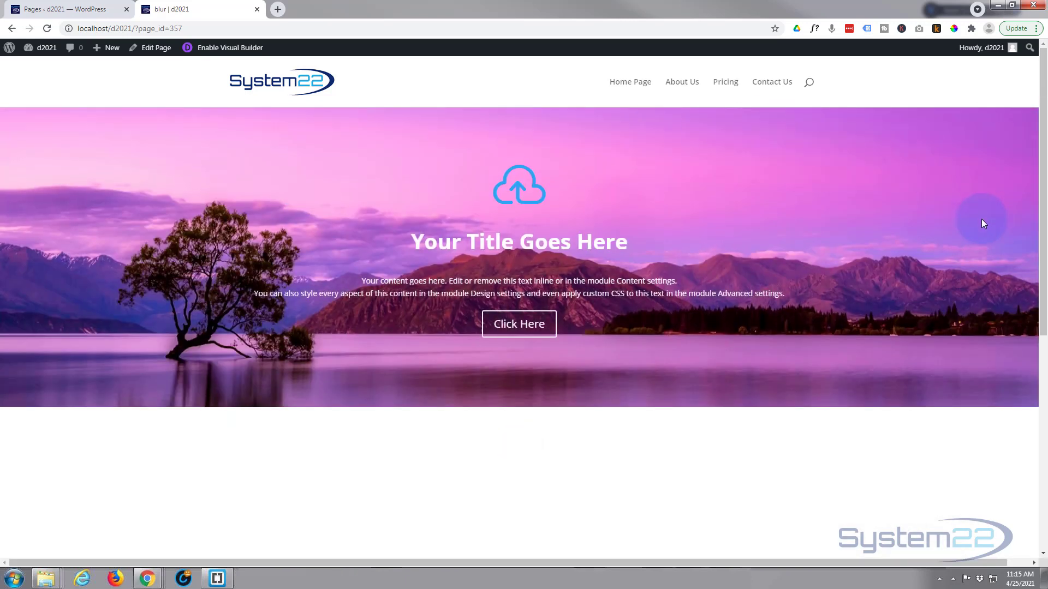
pyautogui.scroll(-3)
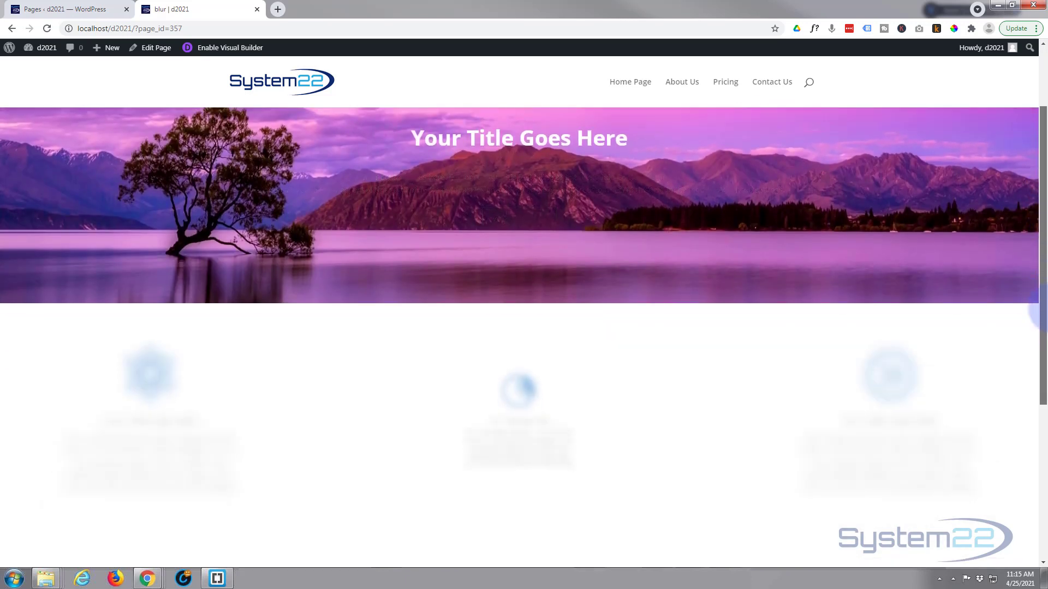
pyautogui.scroll(-3)
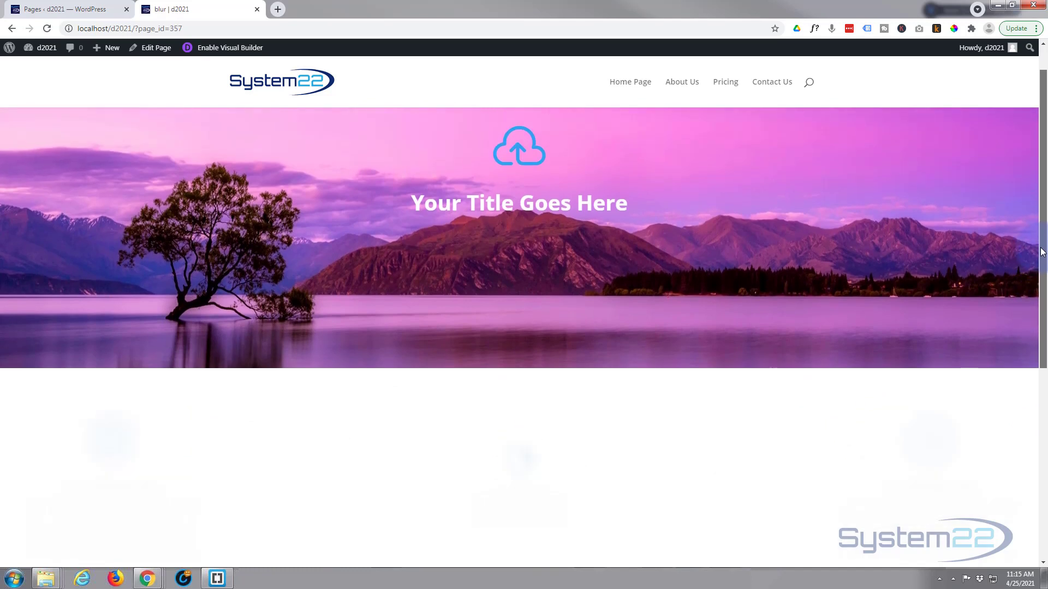
pyautogui.scroll(-3)
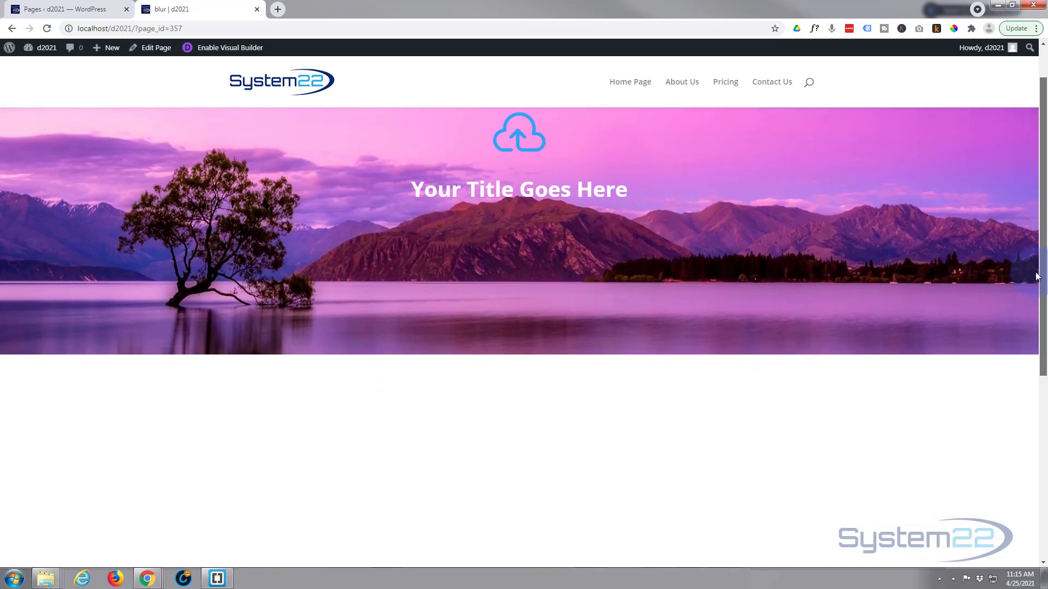
pyautogui.scroll(-3)
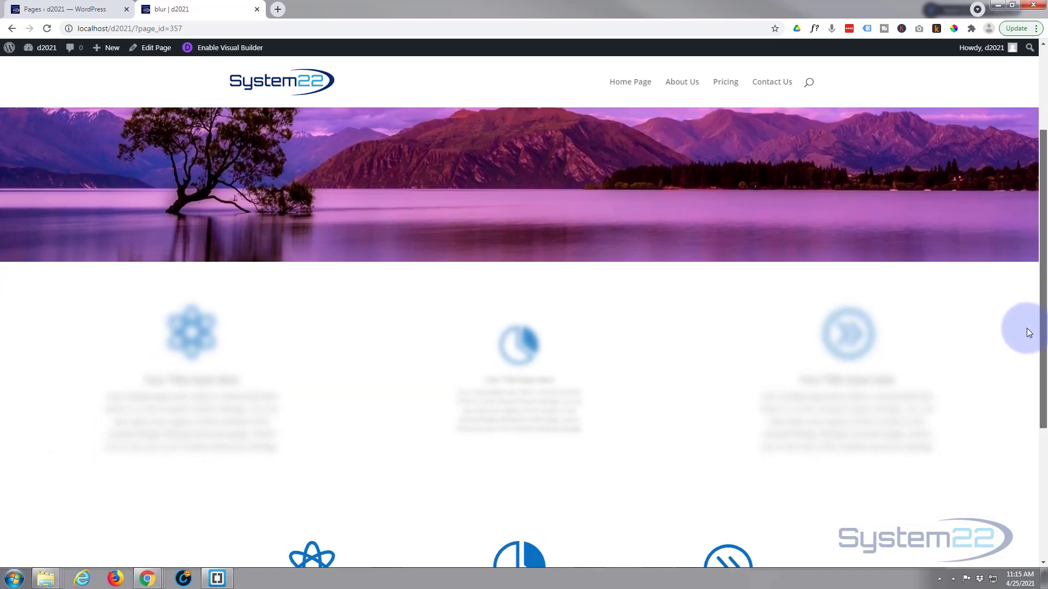
pyautogui.scroll(-3)
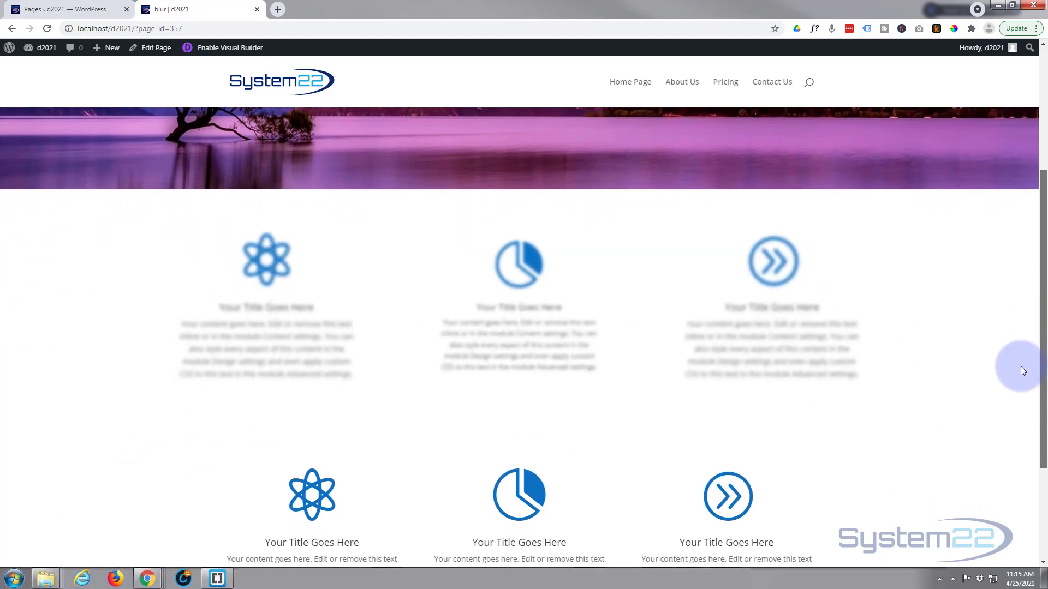